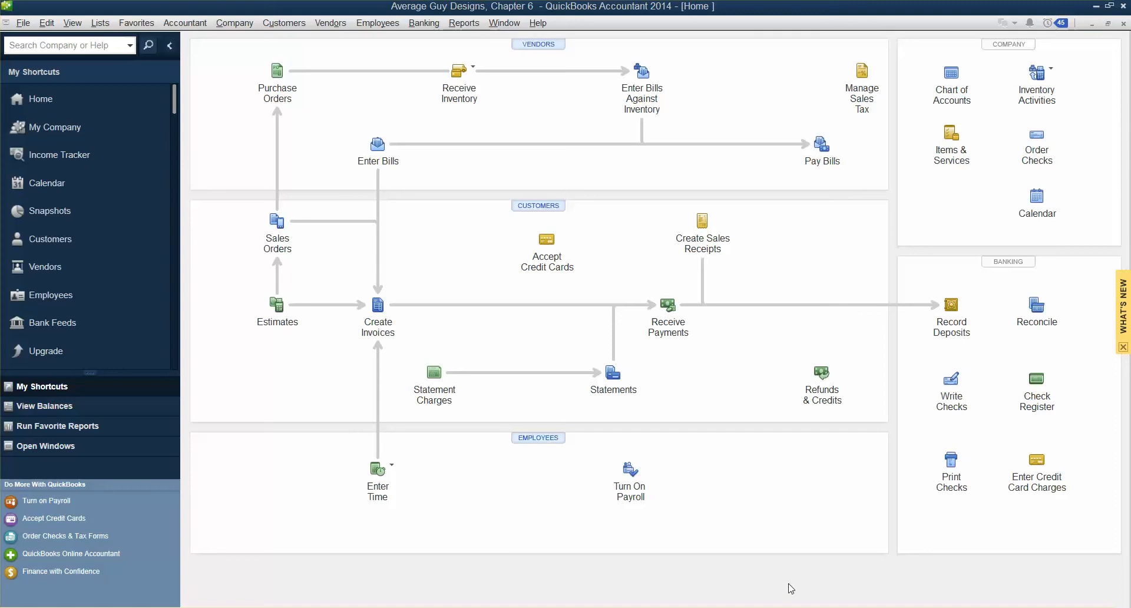
pyautogui.moveTo(801, 589)
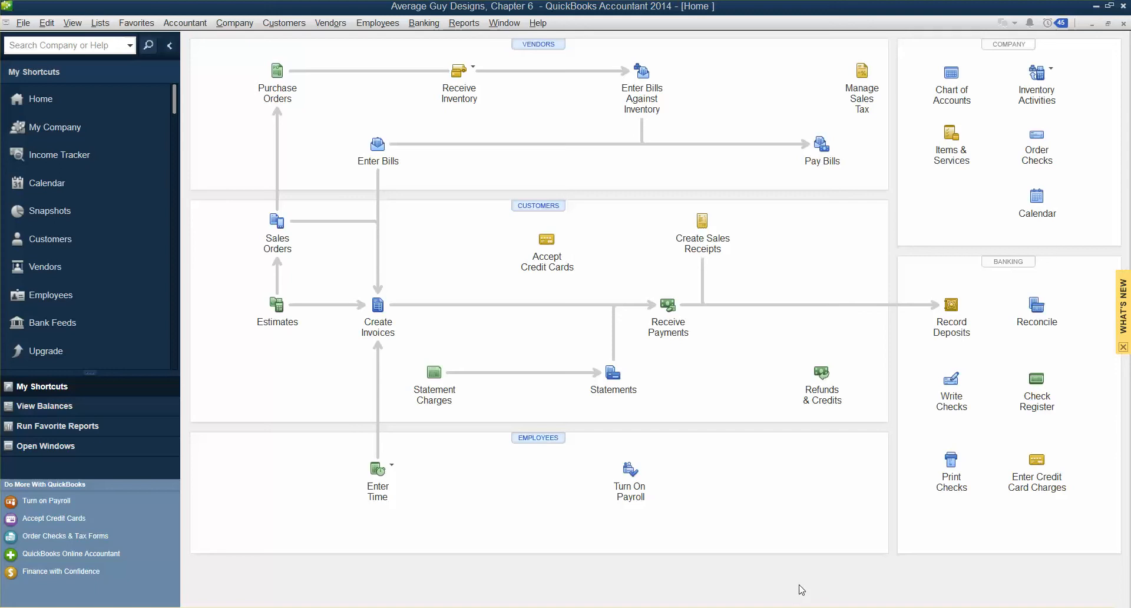
pyautogui.moveTo(817, 591)
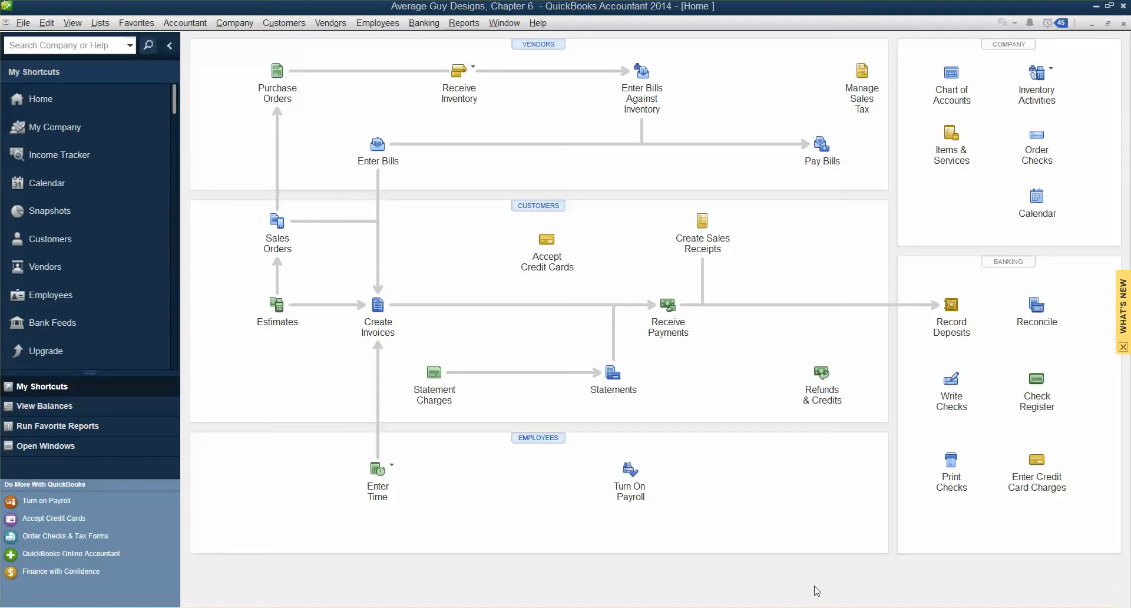
pyautogui.moveTo(303, 196)
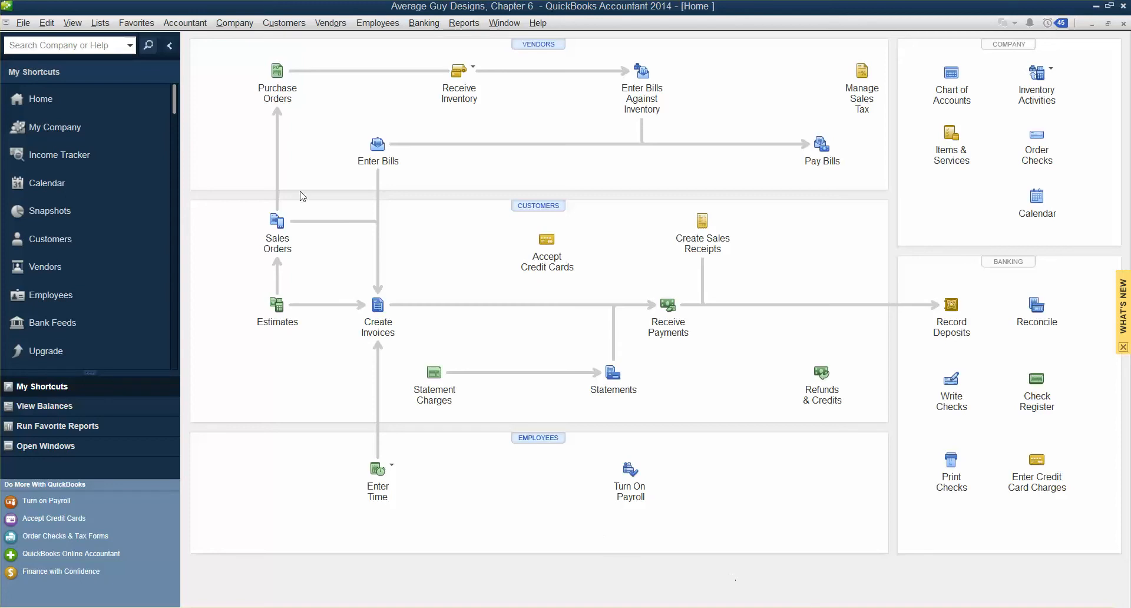
# Step: Show JLR Doggie Playhouse Project #13's job information and transactions in the Customer Center
pyautogui.click(284, 22)
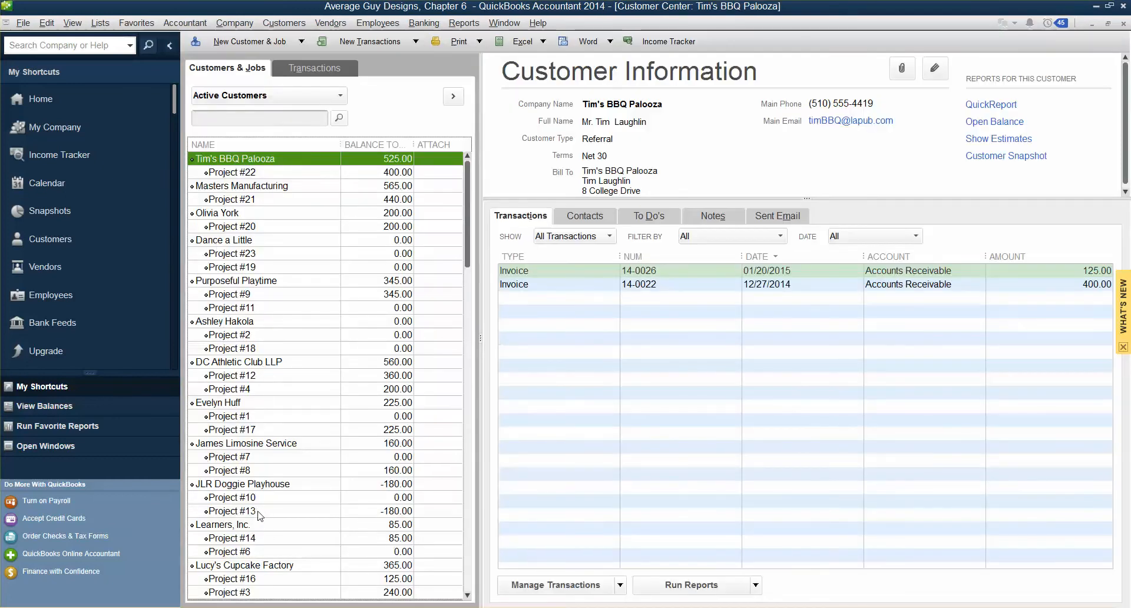
pyautogui.click(231, 510)
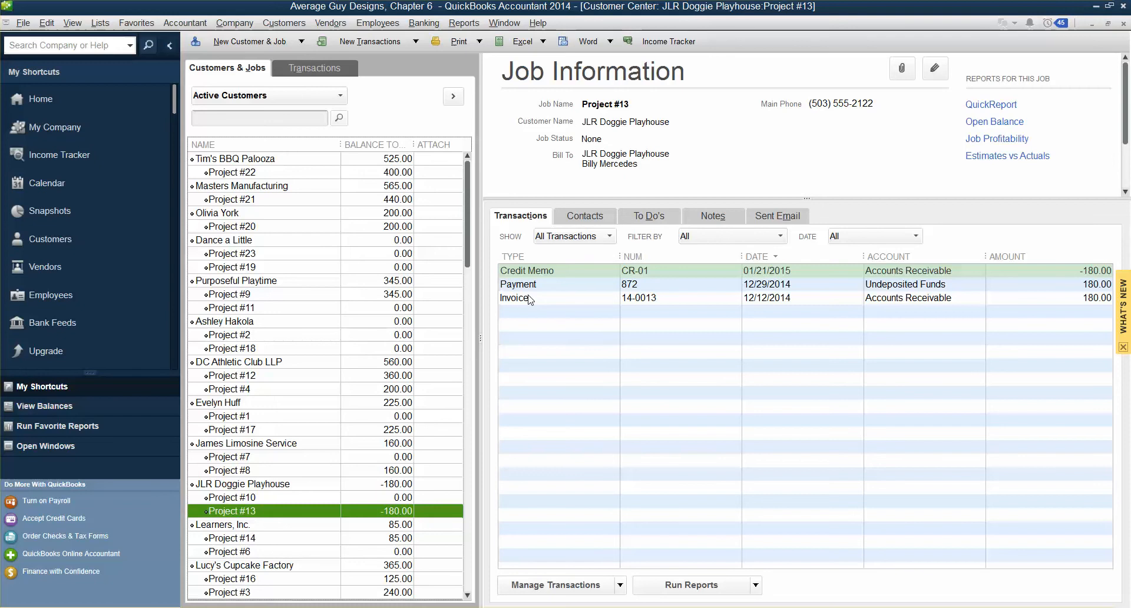
# Step: Renumber Project #13's invoice 14-0013 as CR-01
pyautogui.doubleClick(514, 297)
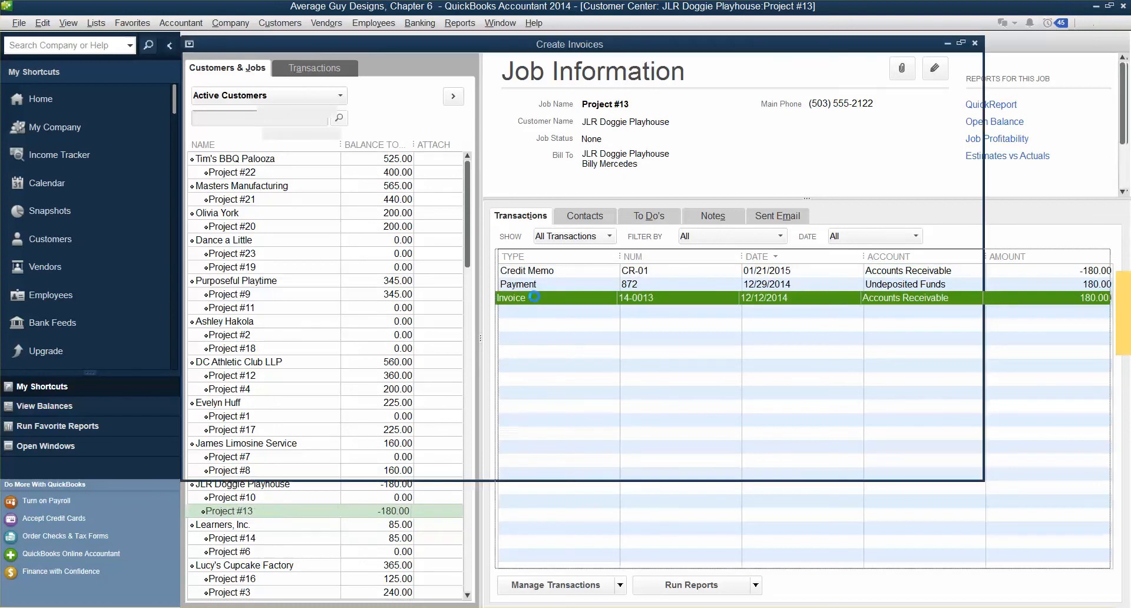
pyautogui.doubleClick(510, 297)
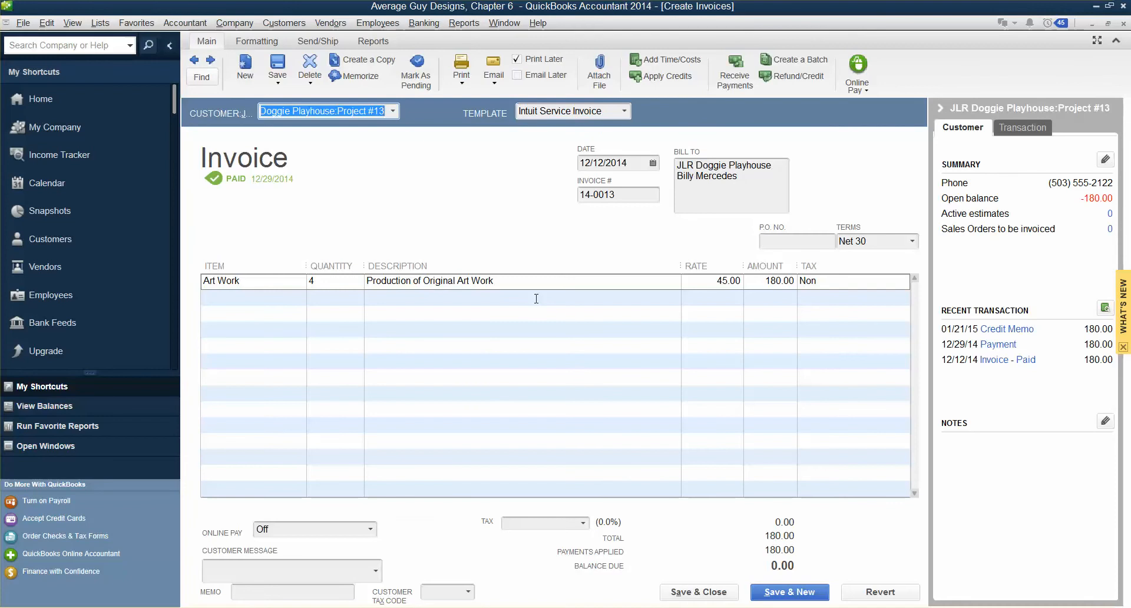
pyautogui.moveTo(634, 197)
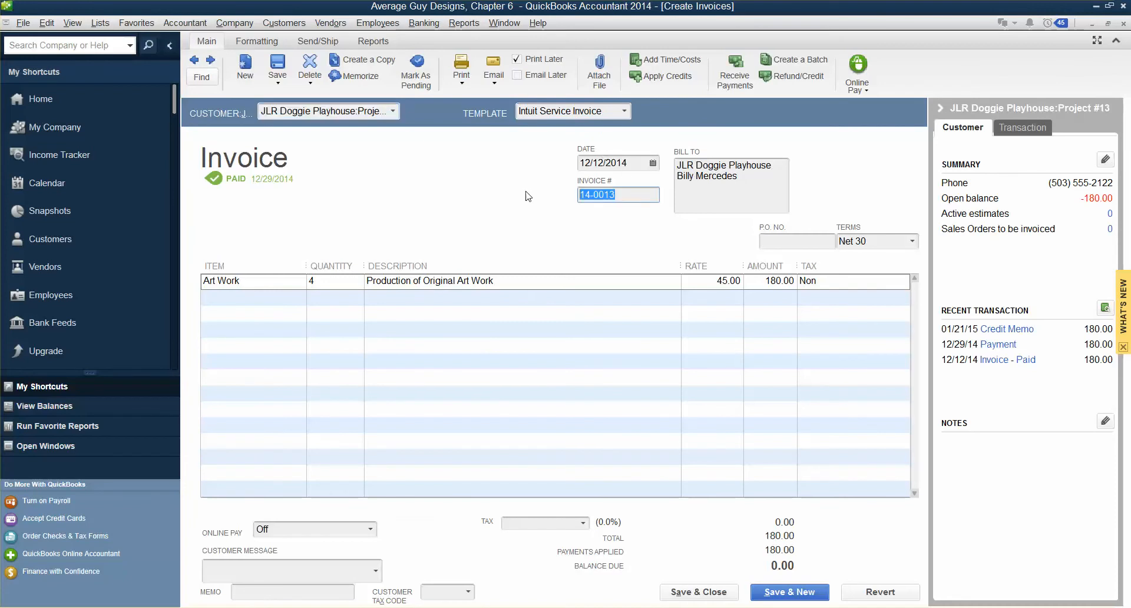
pyautogui.press('Delete')
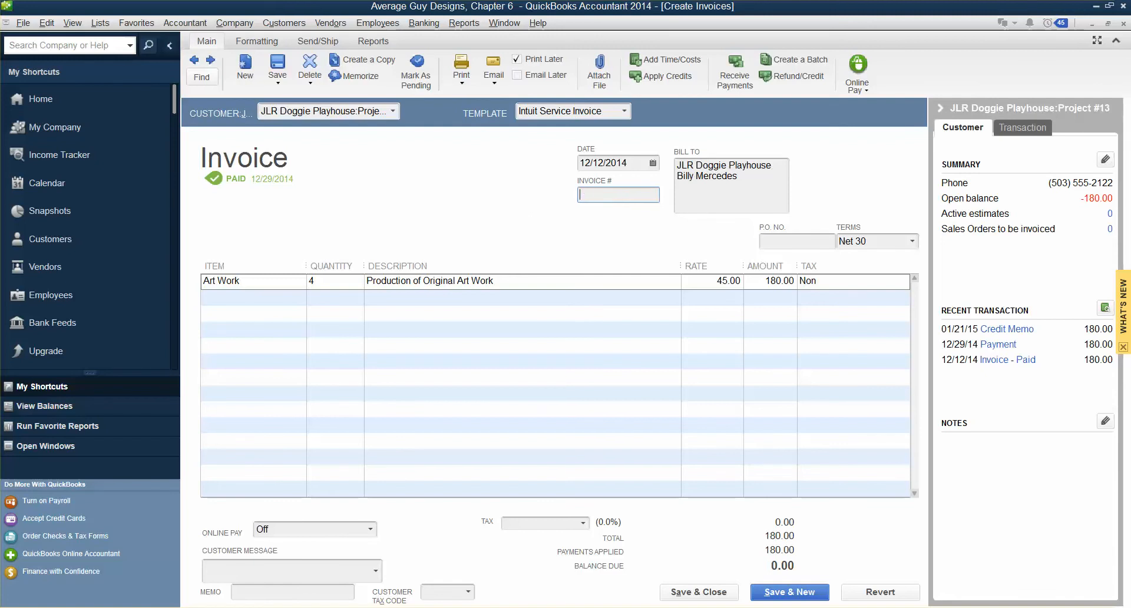
pyautogui.write('CR-01')
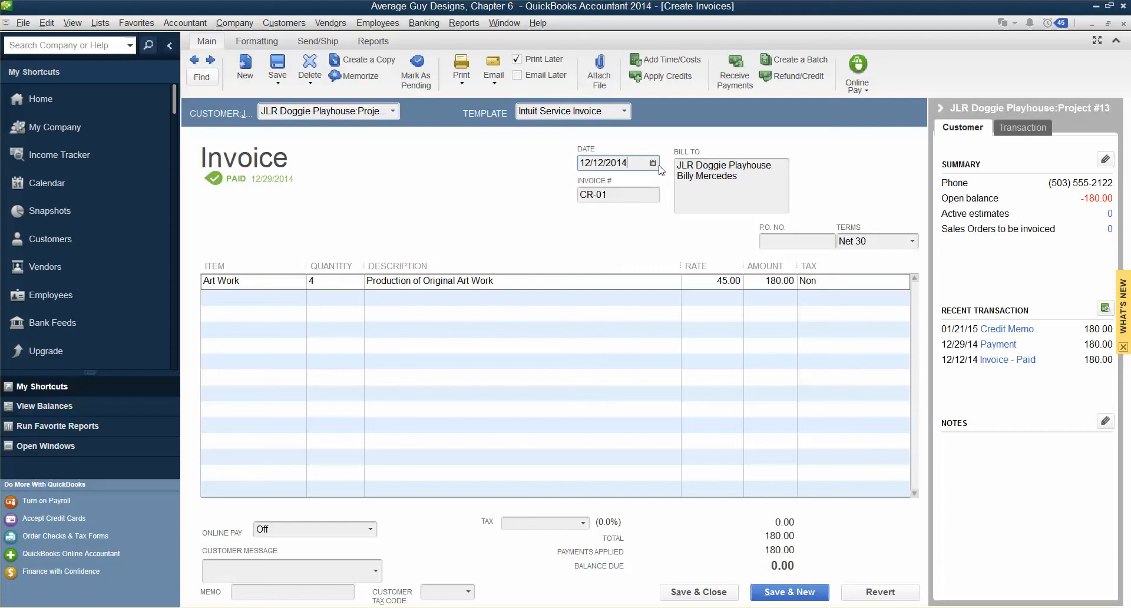
# Step: Set the invoice date to January 21, 2015 from the calendar
pyautogui.click(654, 163)
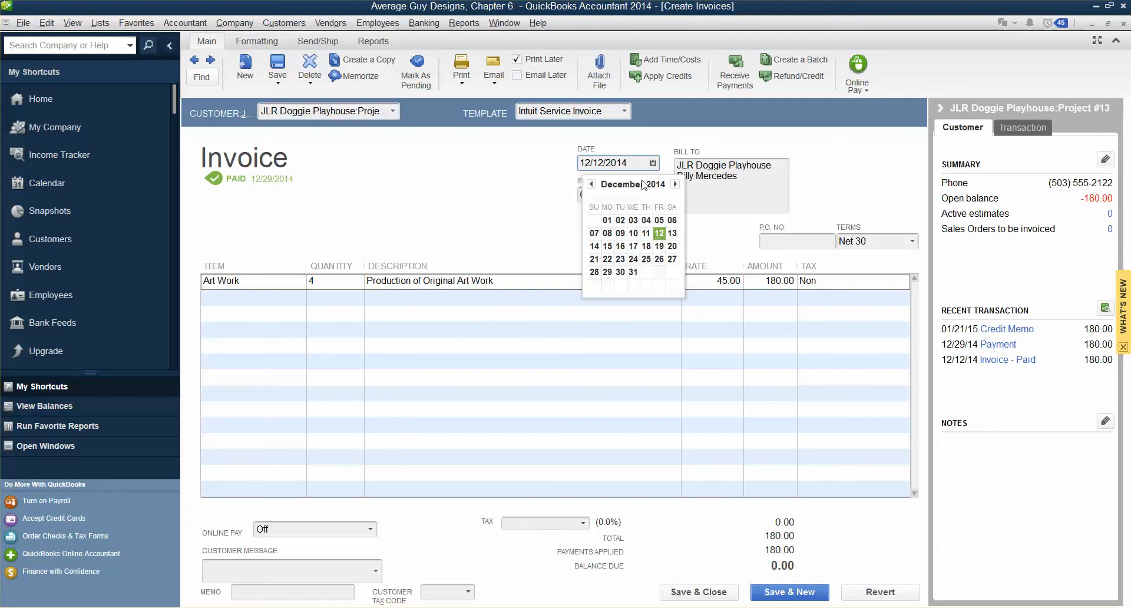
pyautogui.click(675, 184)
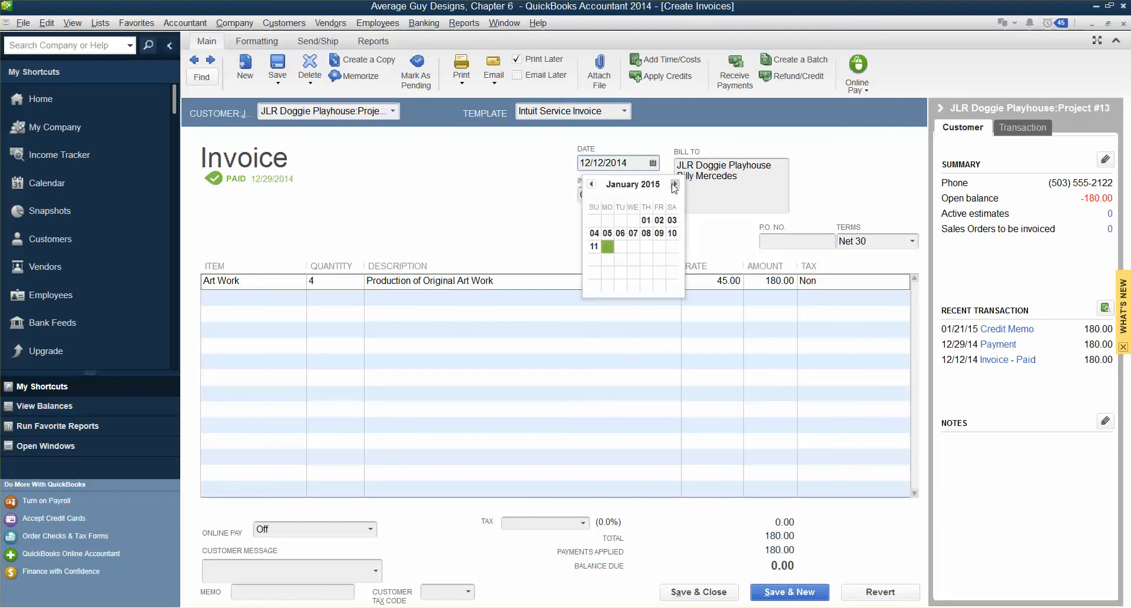
pyautogui.click(674, 185)
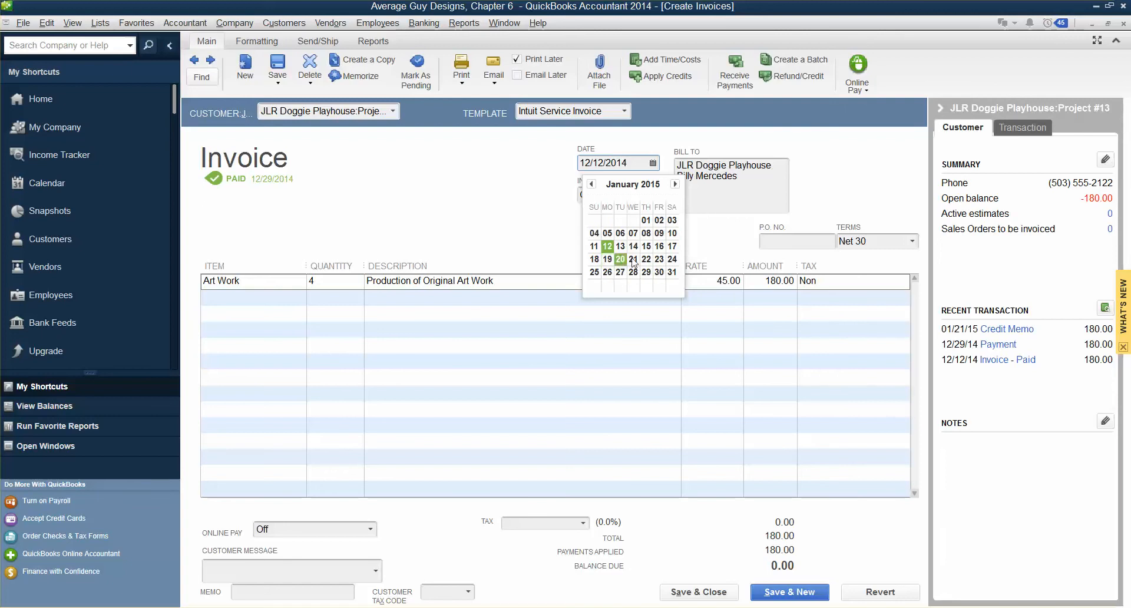
pyautogui.click(632, 259)
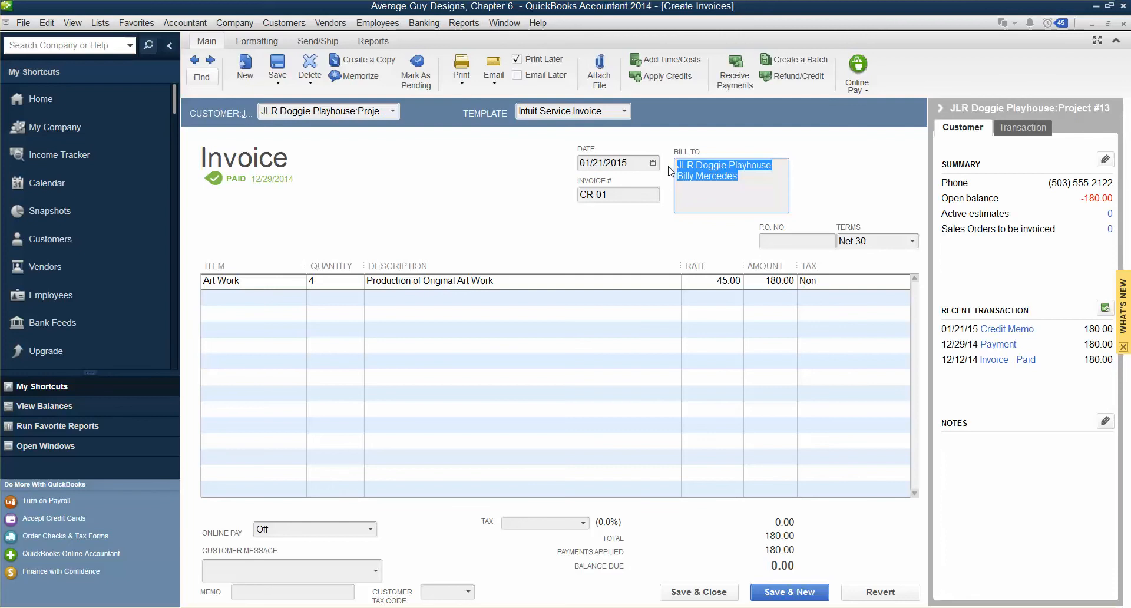
pyautogui.moveTo(590, 544)
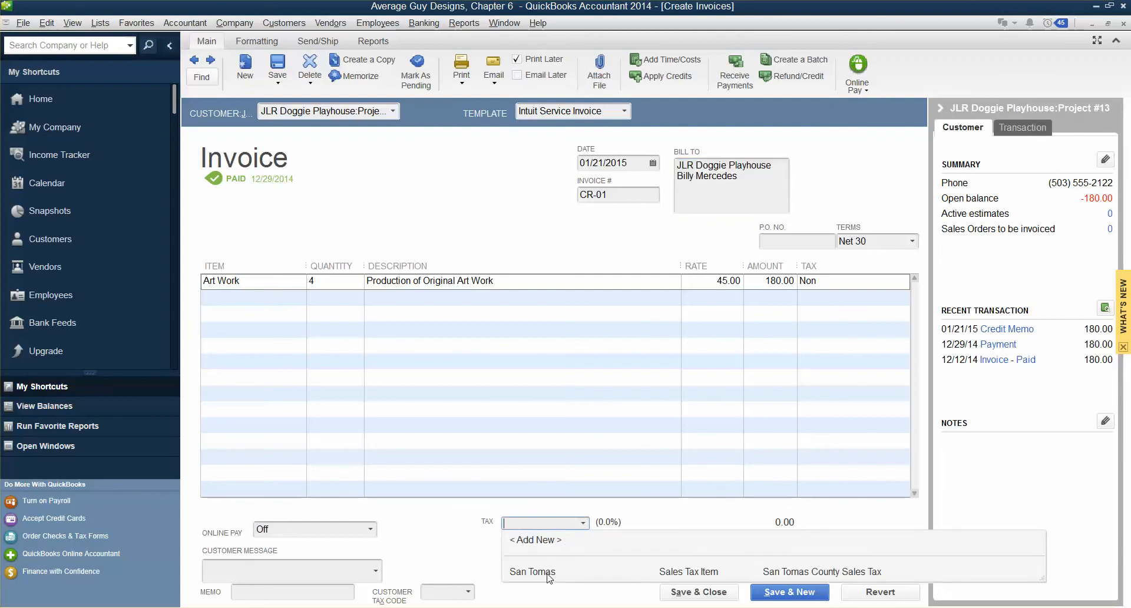
# Step: Assign the San Tomas 9.2% sales tax to invoice CR-01
pyautogui.click(532, 572)
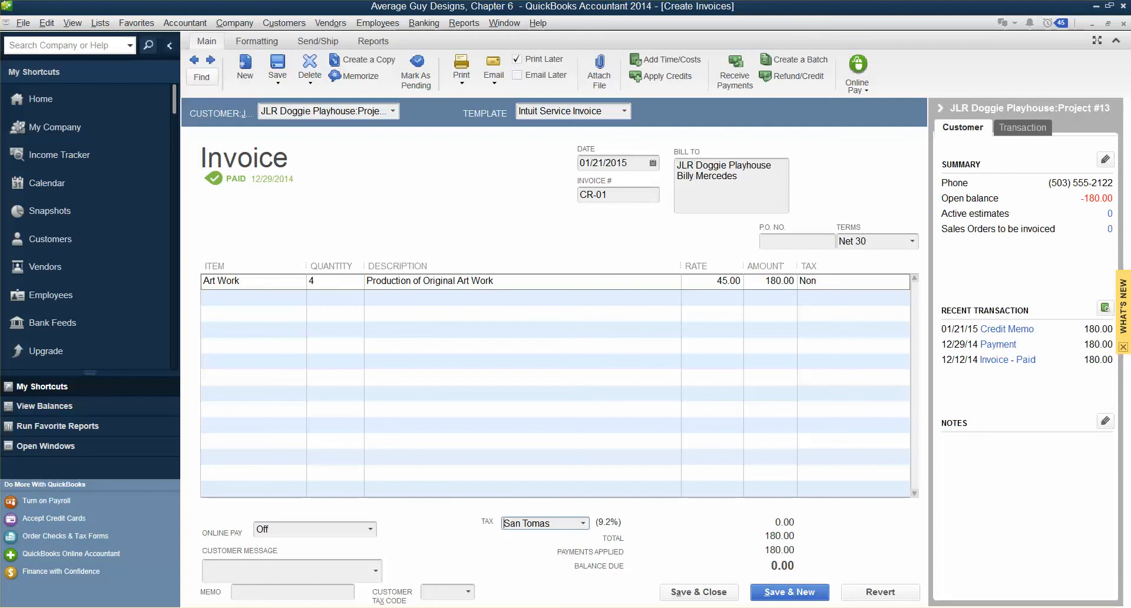
pyautogui.moveTo(598, 68)
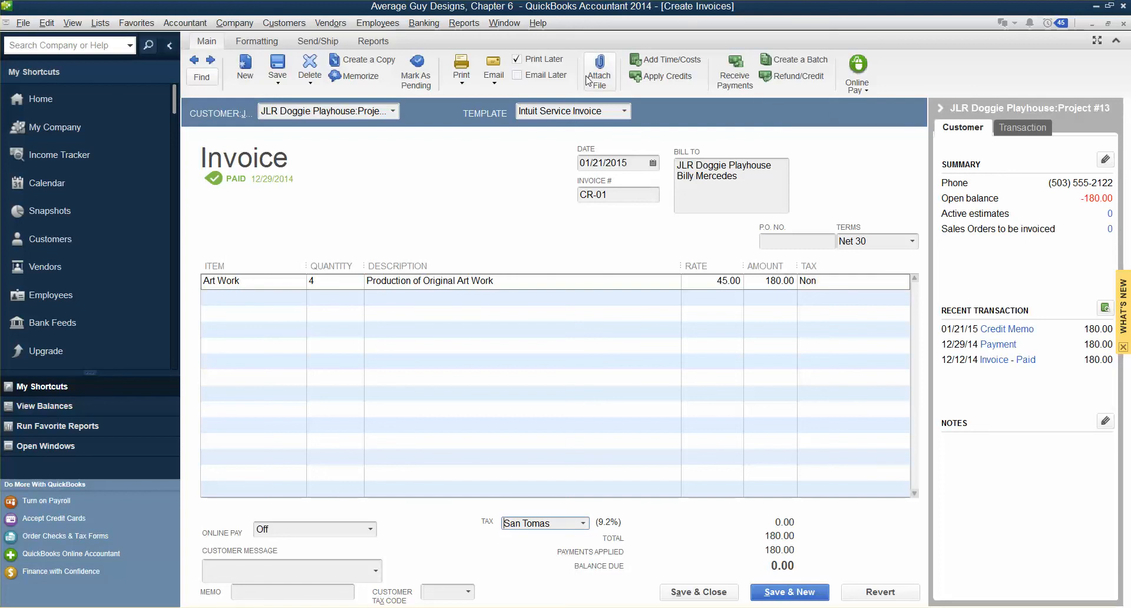
pyautogui.moveTo(599, 70)
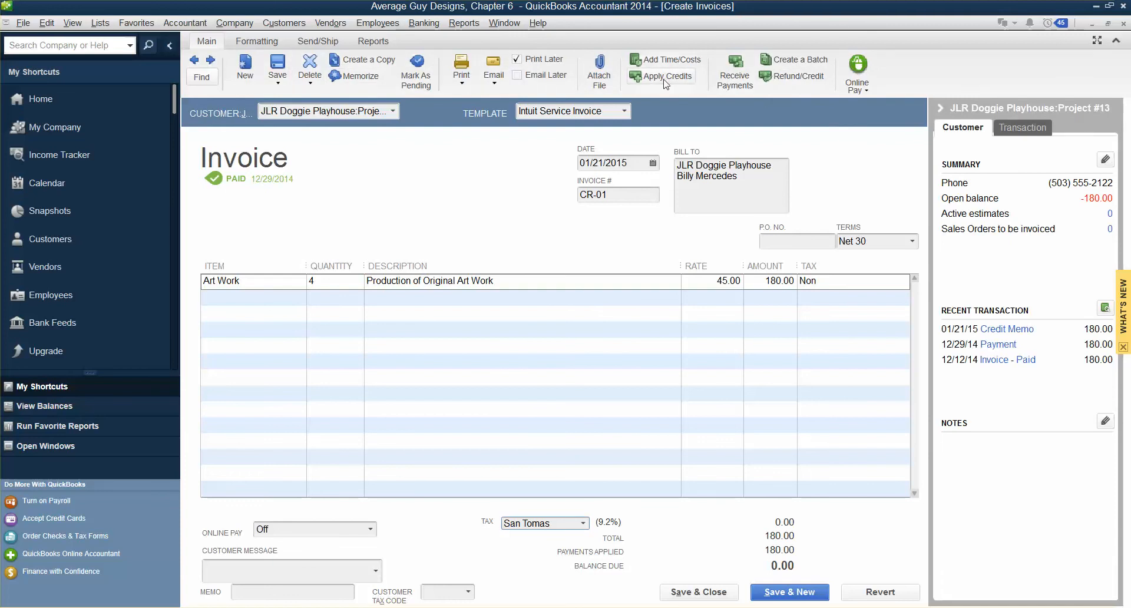
pyautogui.moveTo(664, 77)
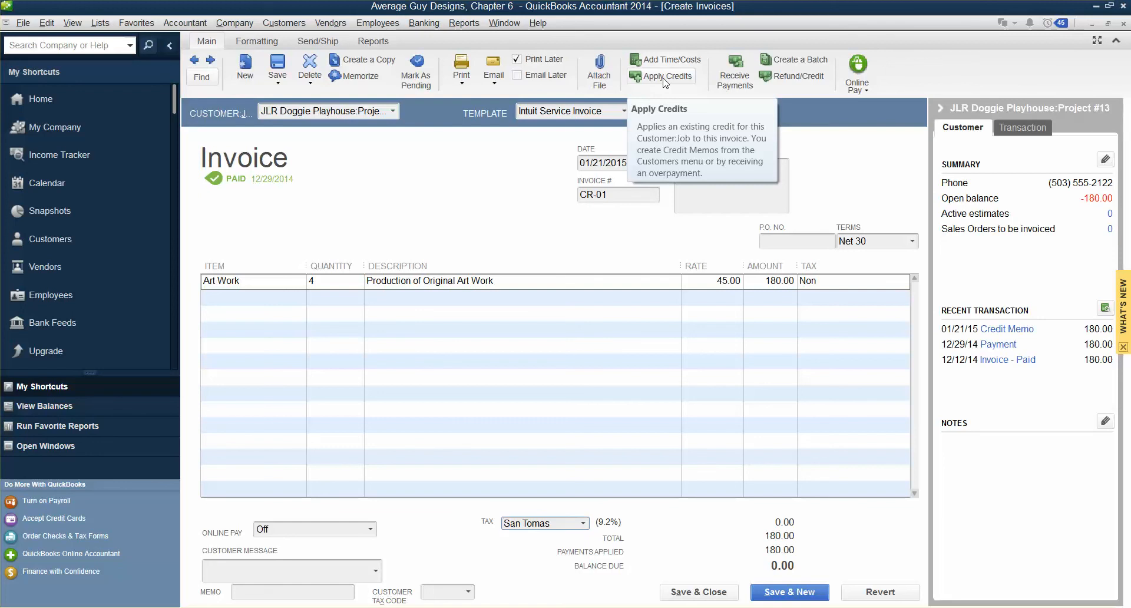
pyautogui.click(663, 76)
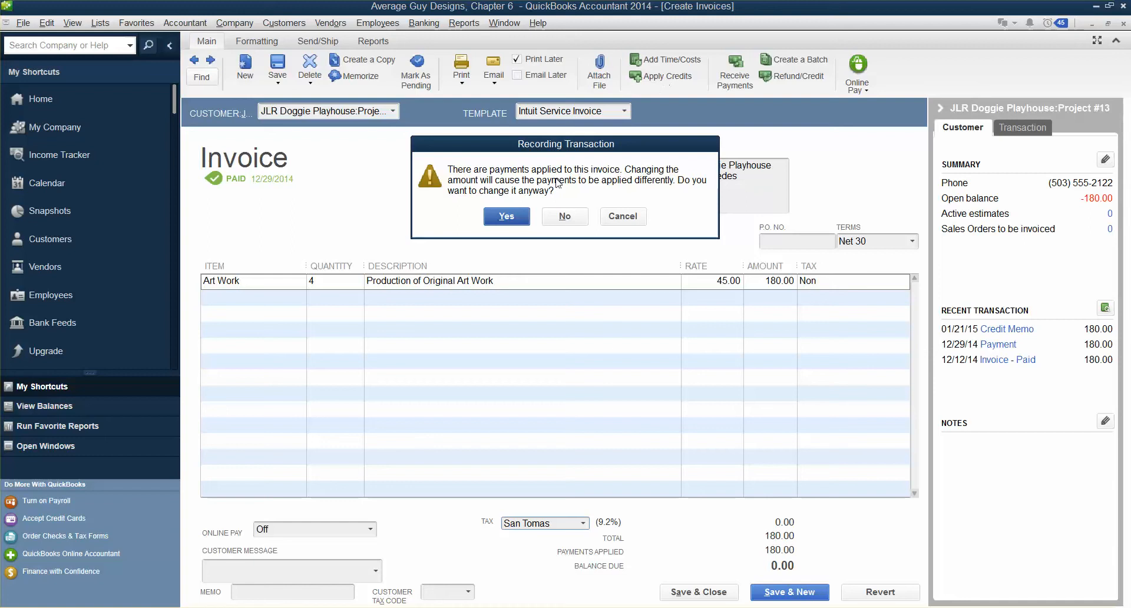
pyautogui.moveTo(551, 190)
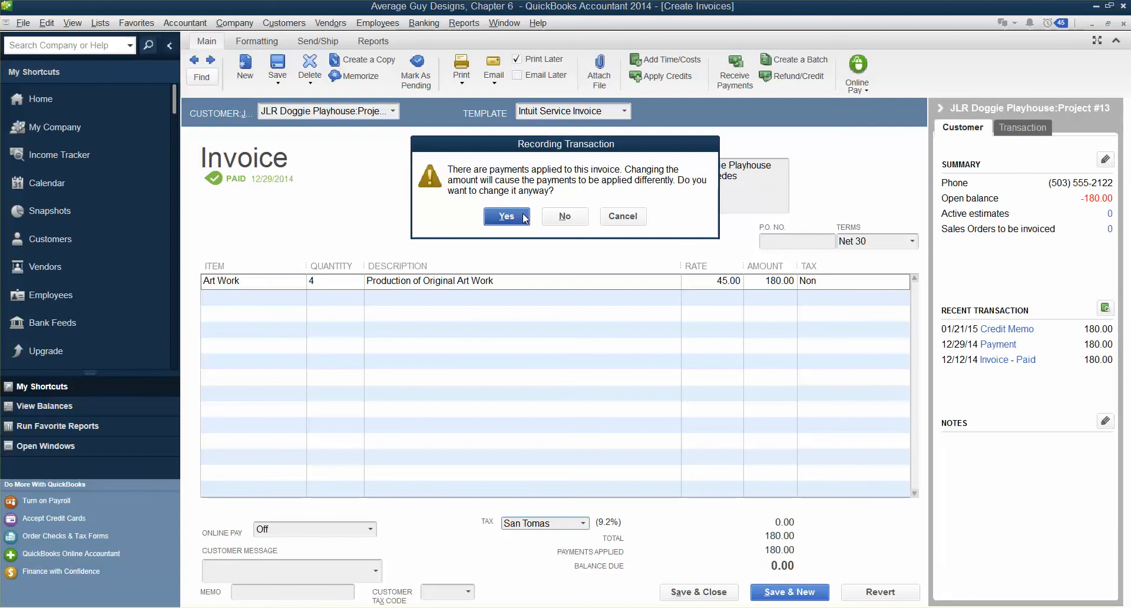
pyautogui.moveTo(679, 180)
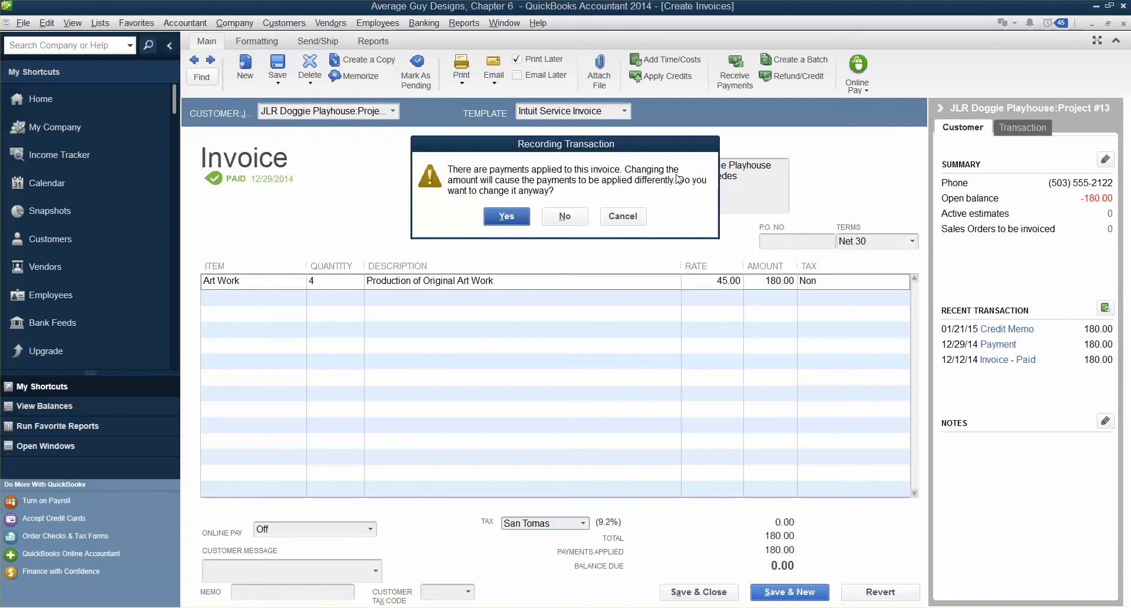
pyautogui.click(505, 217)
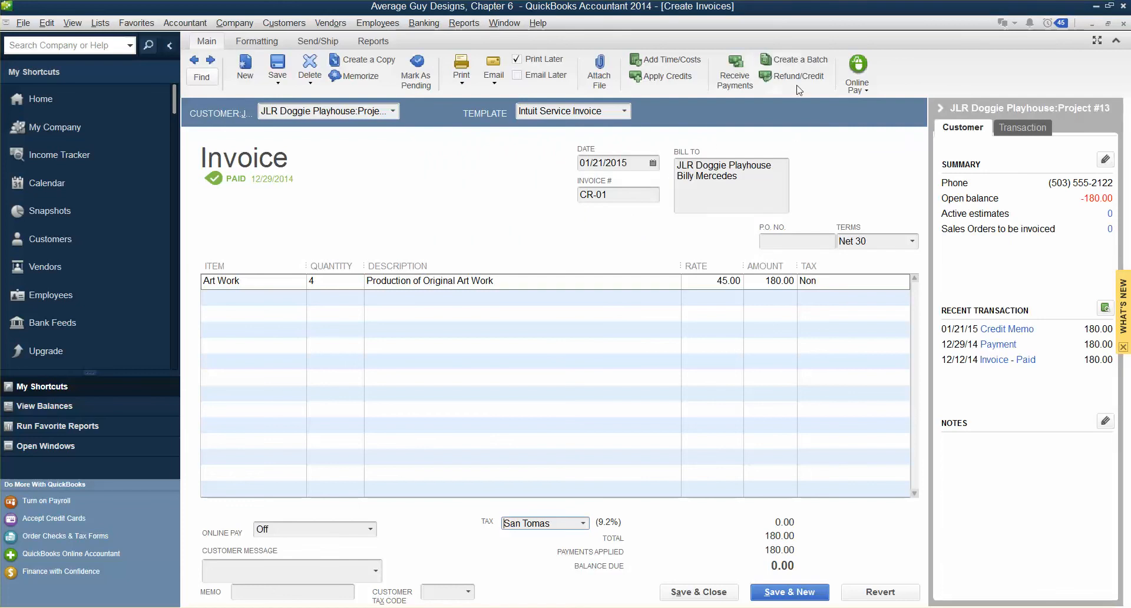
pyautogui.moveTo(802, 89)
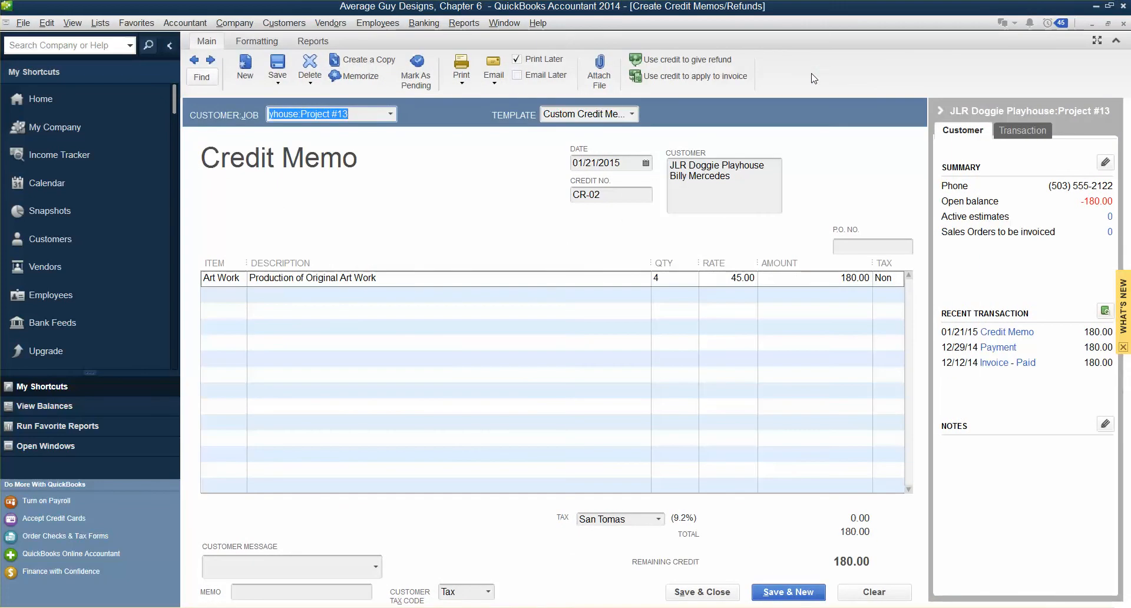
pyautogui.moveTo(687, 75)
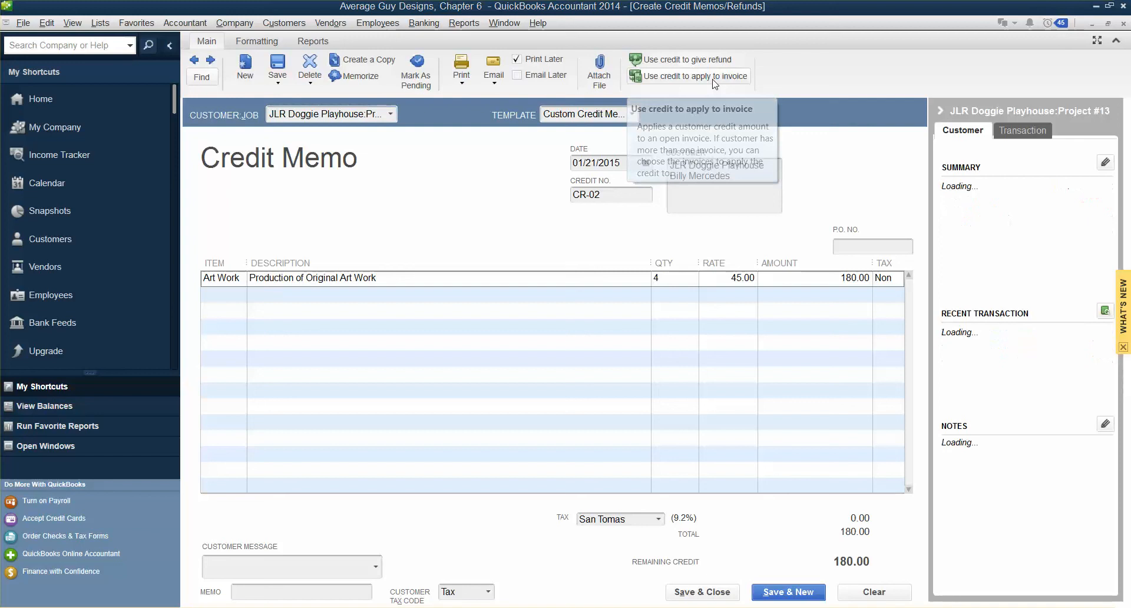
# Step: Attempt to apply credit memo CR-02 for 180.00 and acknowledge the no-open-invoices warning
pyautogui.click(692, 76)
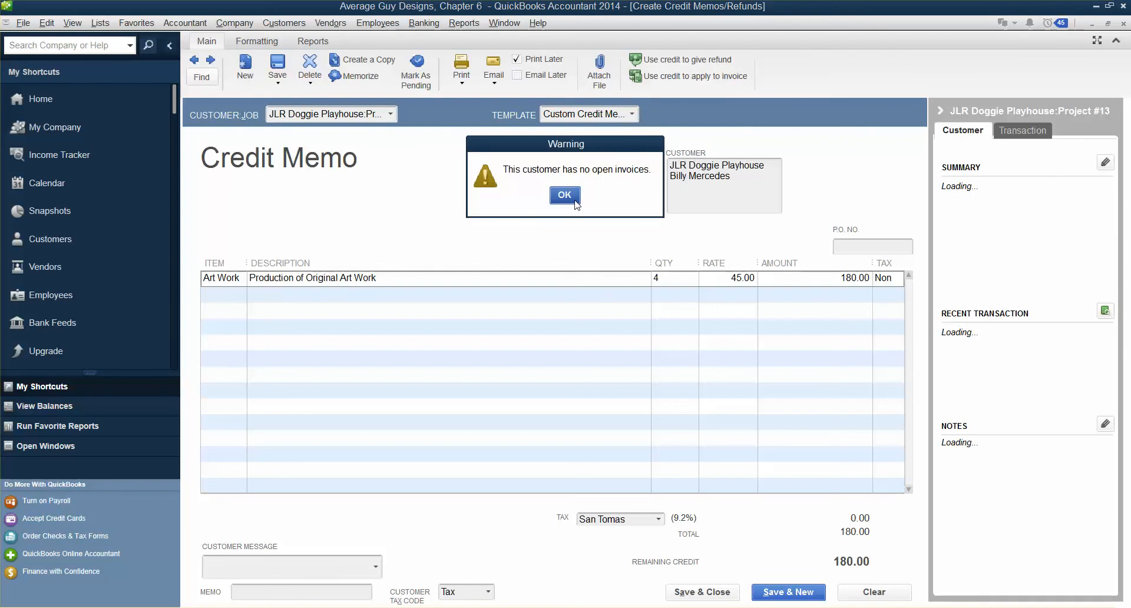
pyautogui.click(565, 194)
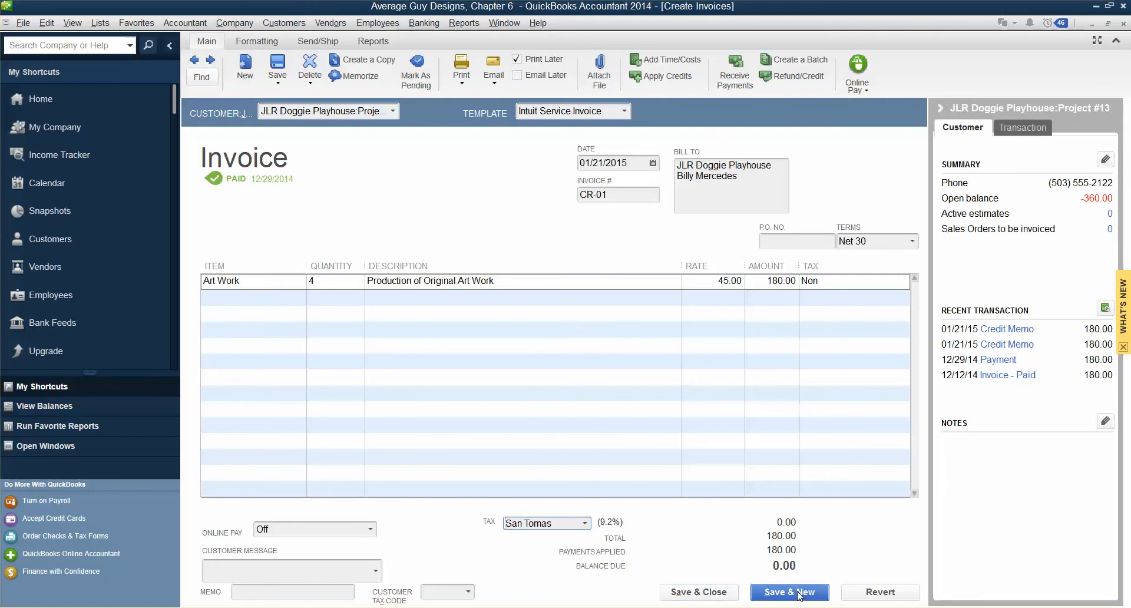
# Step: Save invoice CR-01 and start a new one with Save & New
pyautogui.click(788, 592)
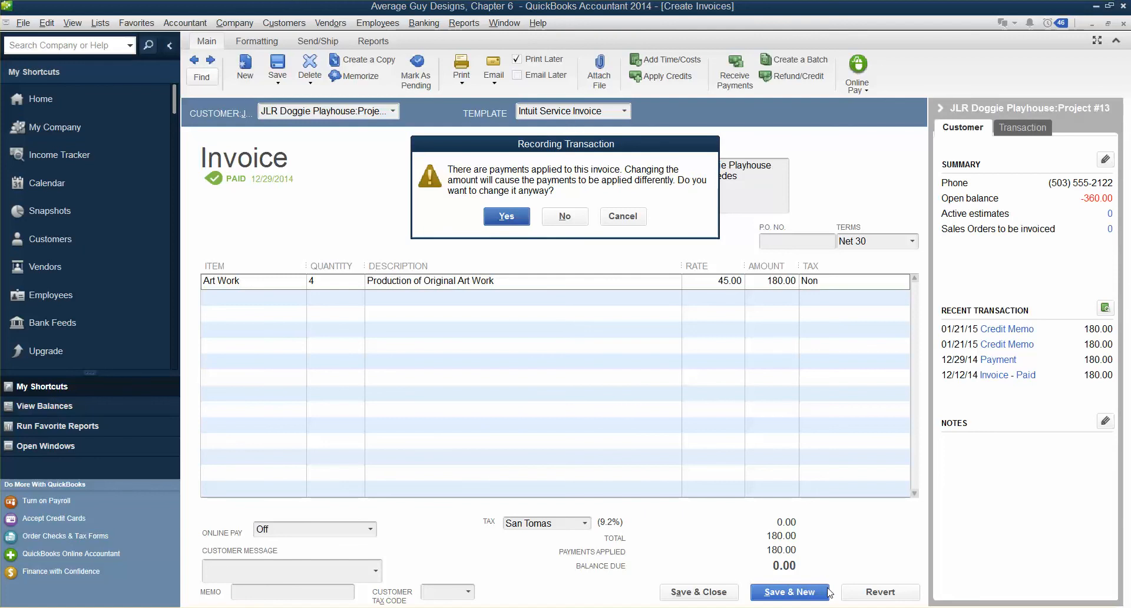
pyautogui.moveTo(832, 570)
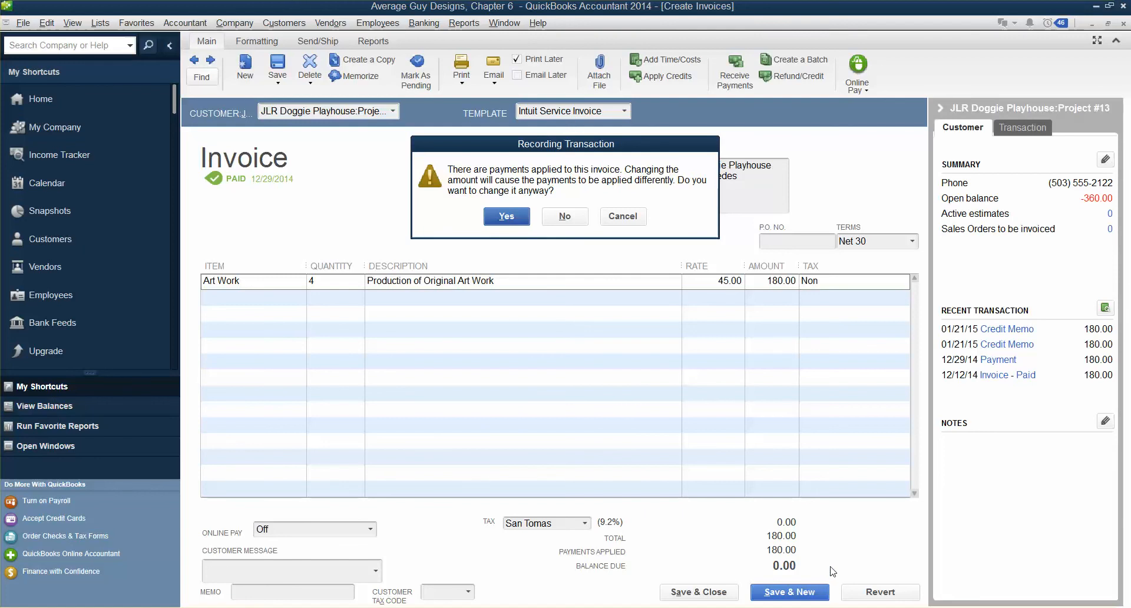
pyautogui.moveTo(503, 273)
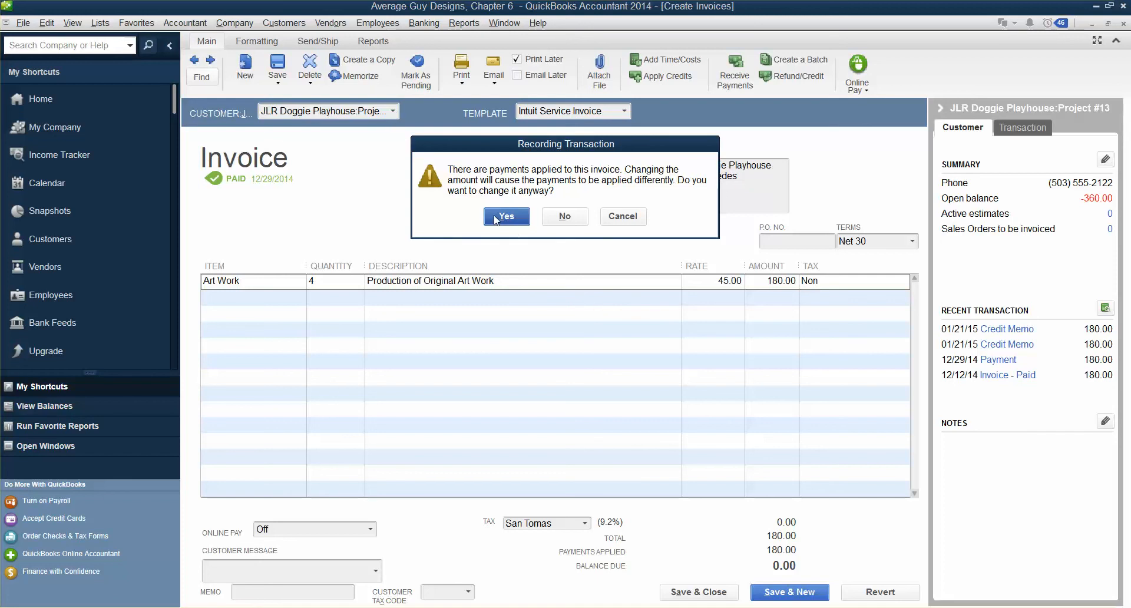
# Step: Accept the payment-application change and keep CR-01's duplicate invoice number
pyautogui.click(505, 217)
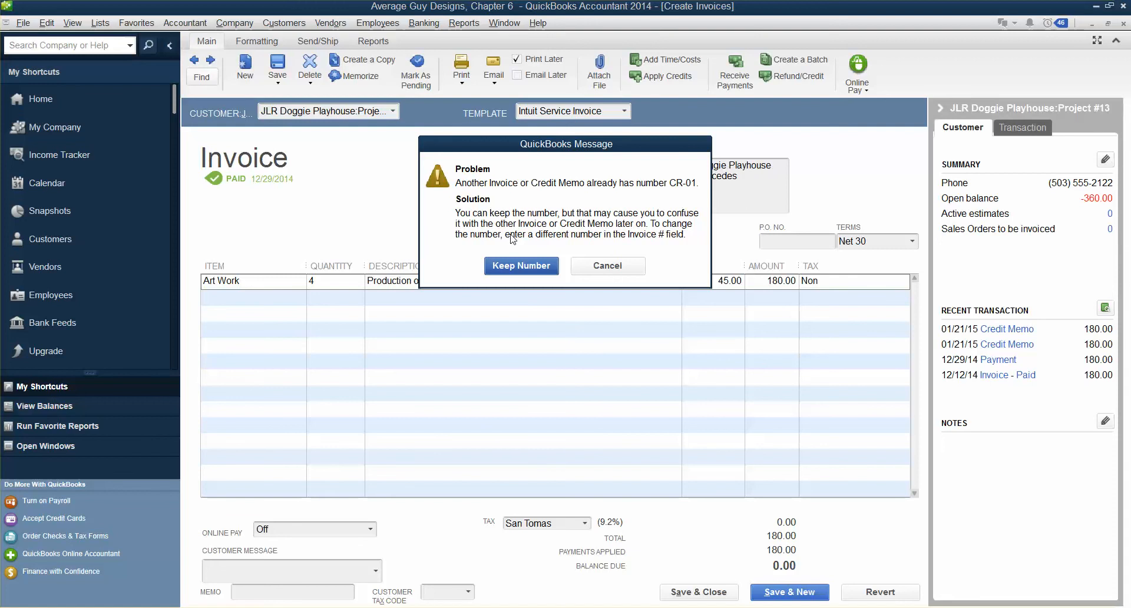
pyautogui.moveTo(510, 239)
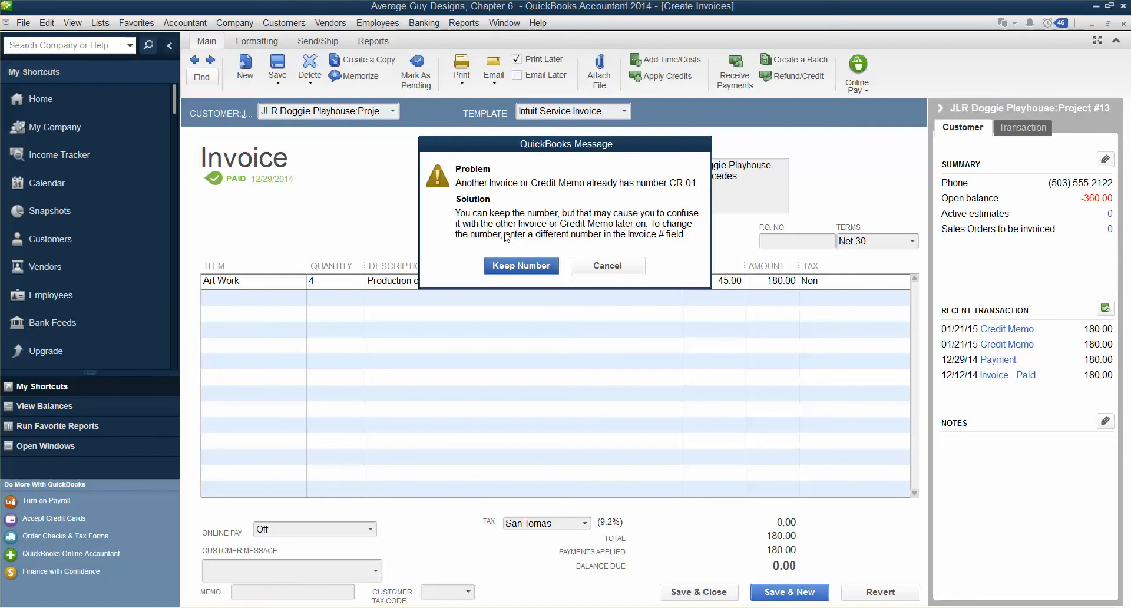
pyautogui.click(521, 266)
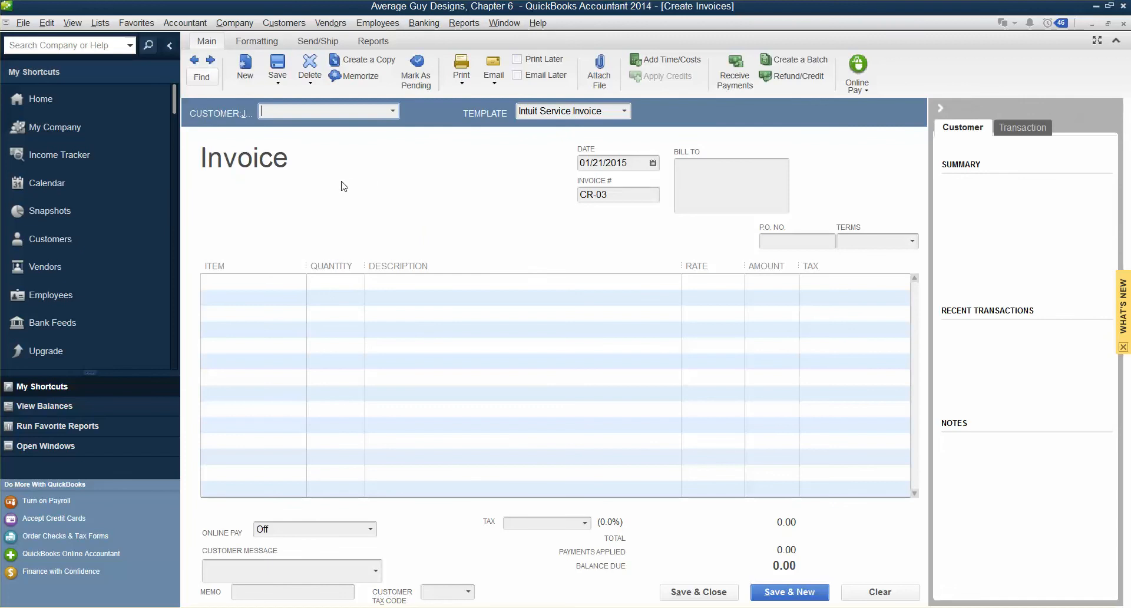
# Step: Select JLR Doggie Playhouse:Project #13 as the new invoice's Customer:Job
pyautogui.click(394, 110)
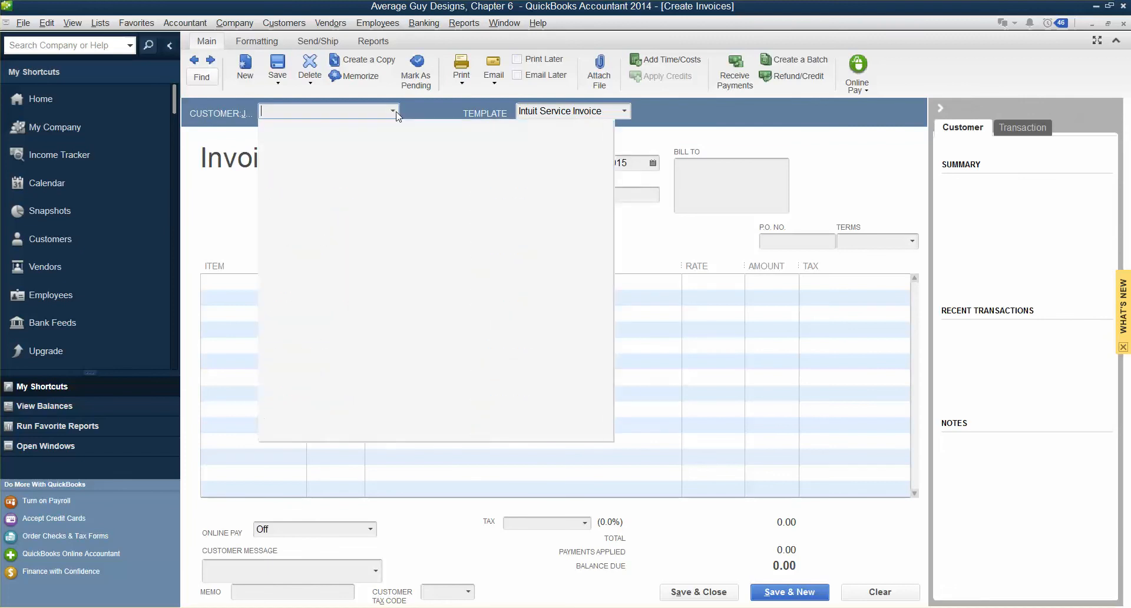
pyautogui.click(394, 111)
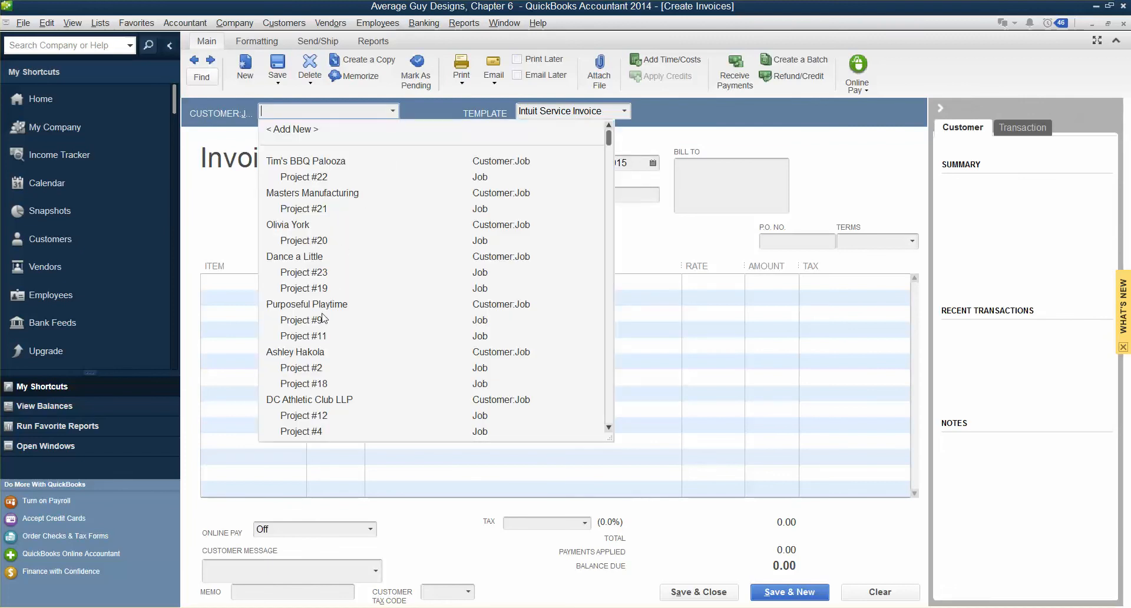
pyautogui.scroll(-3)
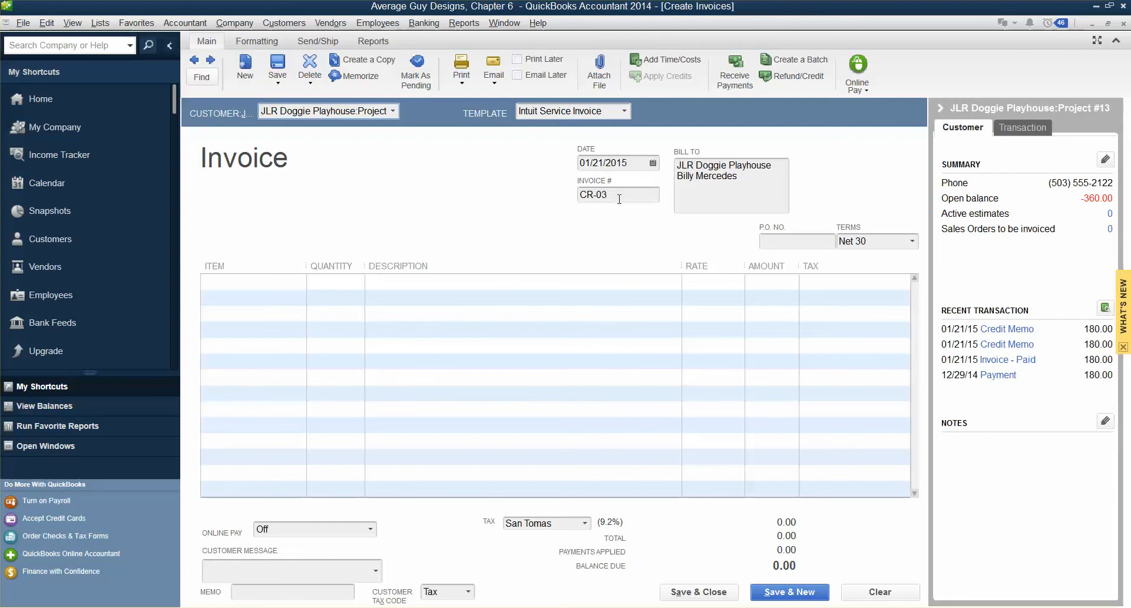
pyautogui.write('1')
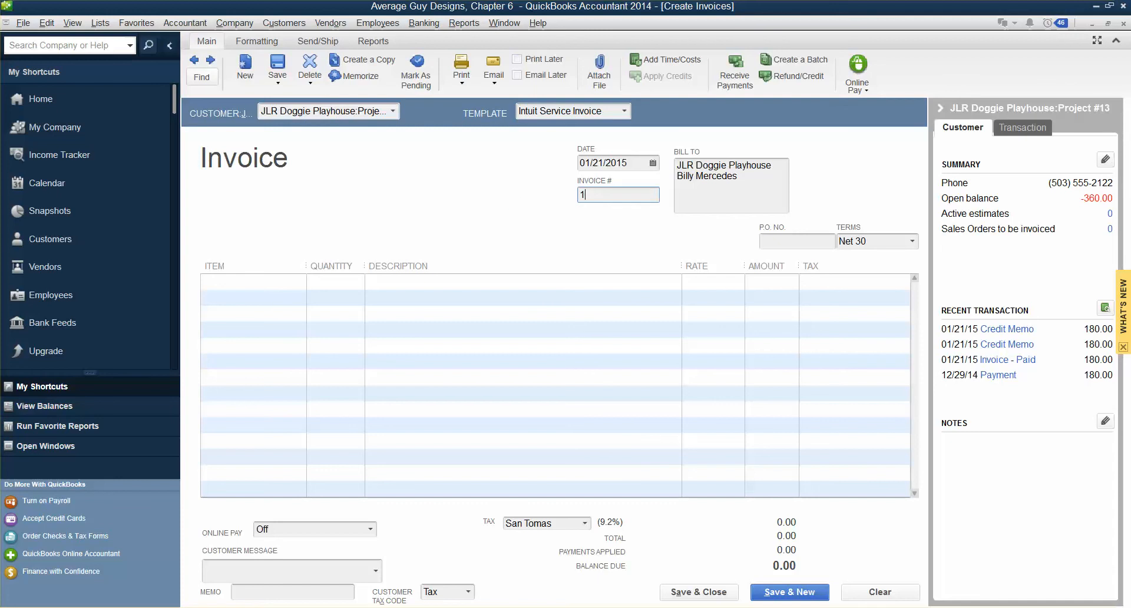
# Step: Number the new invoice 14-0027 and begin its first line item
pyautogui.write('14-0027')
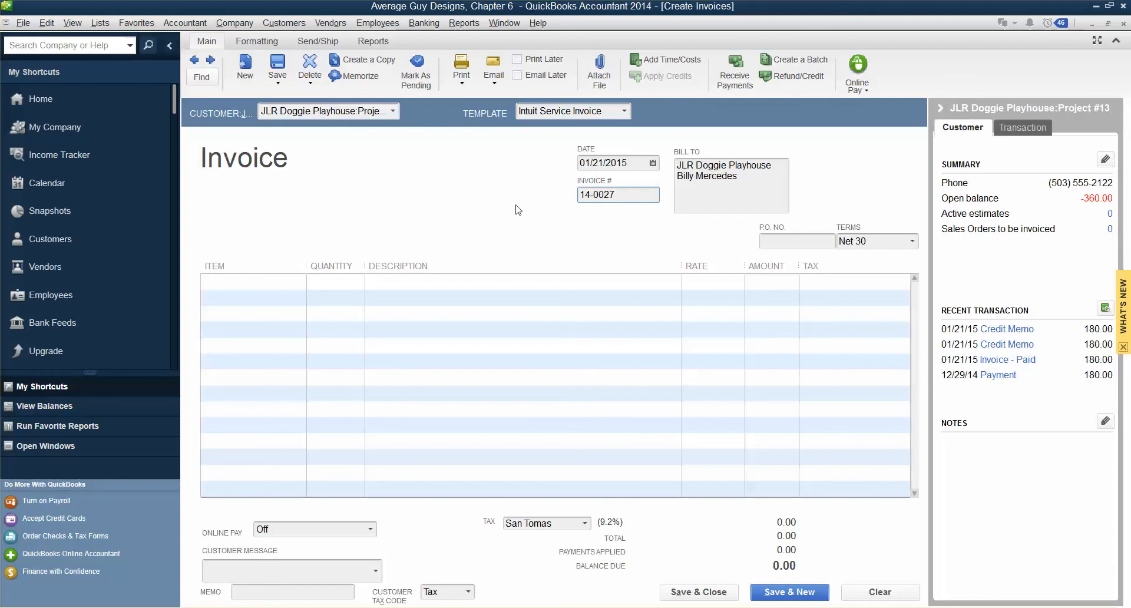
pyautogui.click(797, 241)
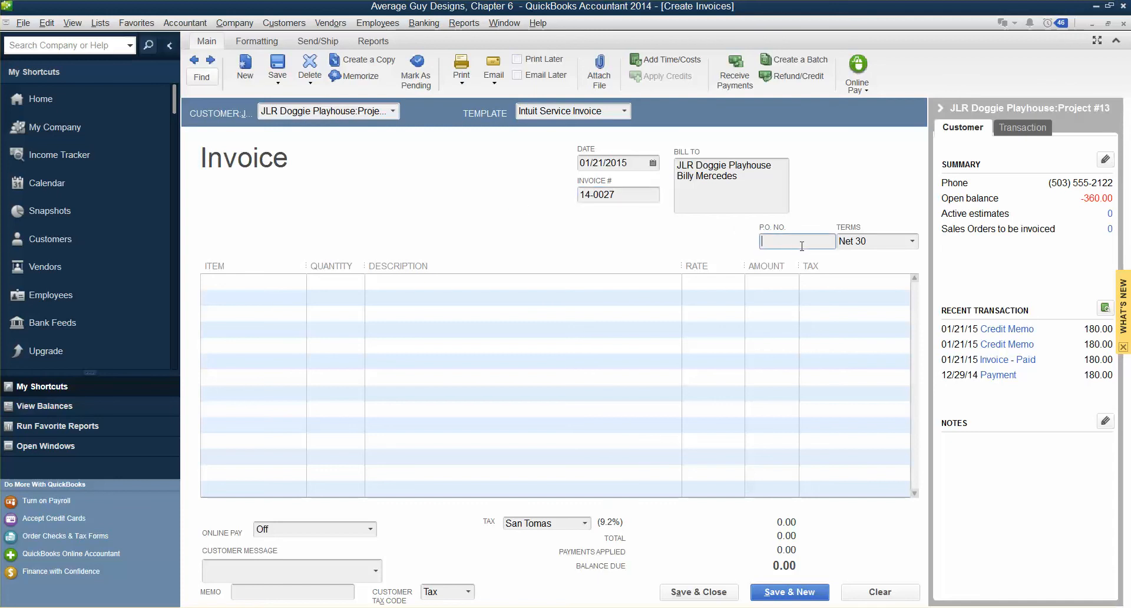
pyautogui.moveTo(447, 254)
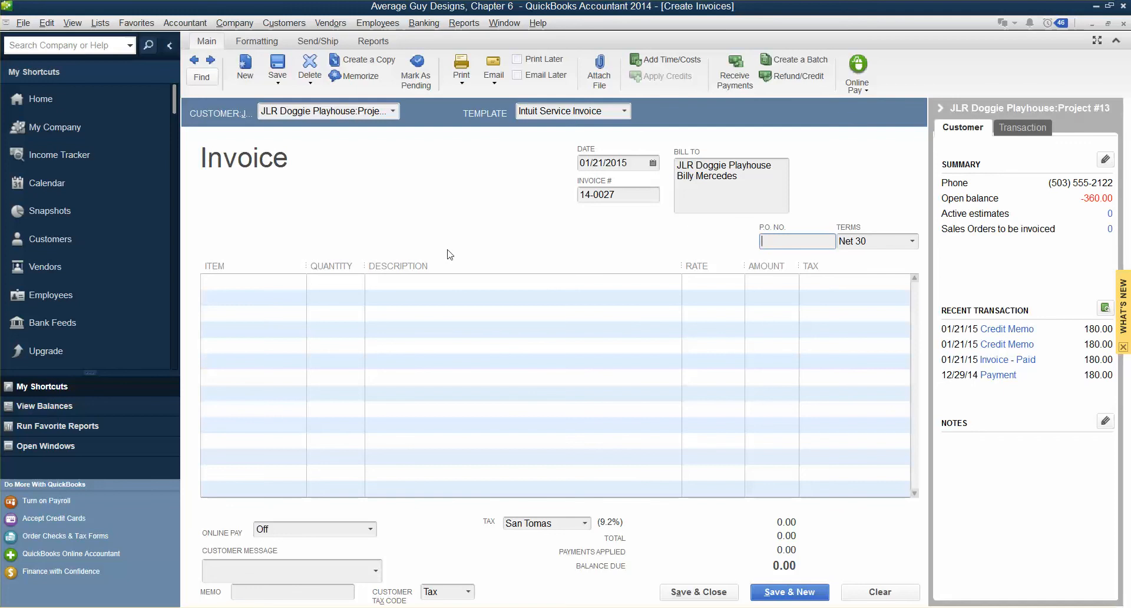
pyautogui.click(252, 282)
pyautogui.write('Branding')
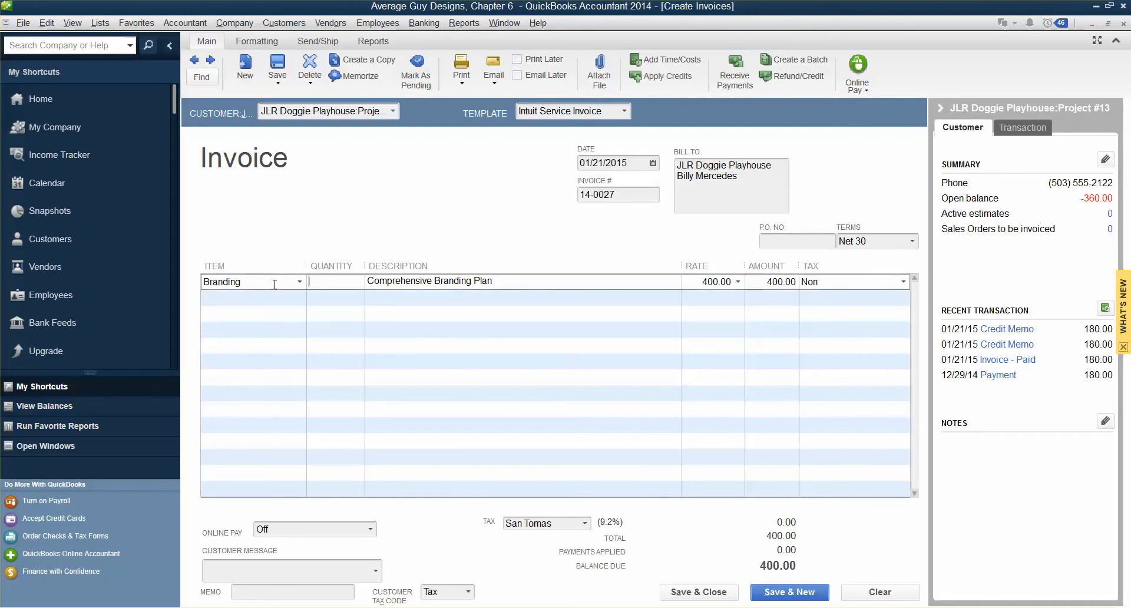
# Step: Add the Branding item, Comprehensive Branding Plan, quantity 1 for 400.00
pyautogui.write('1')
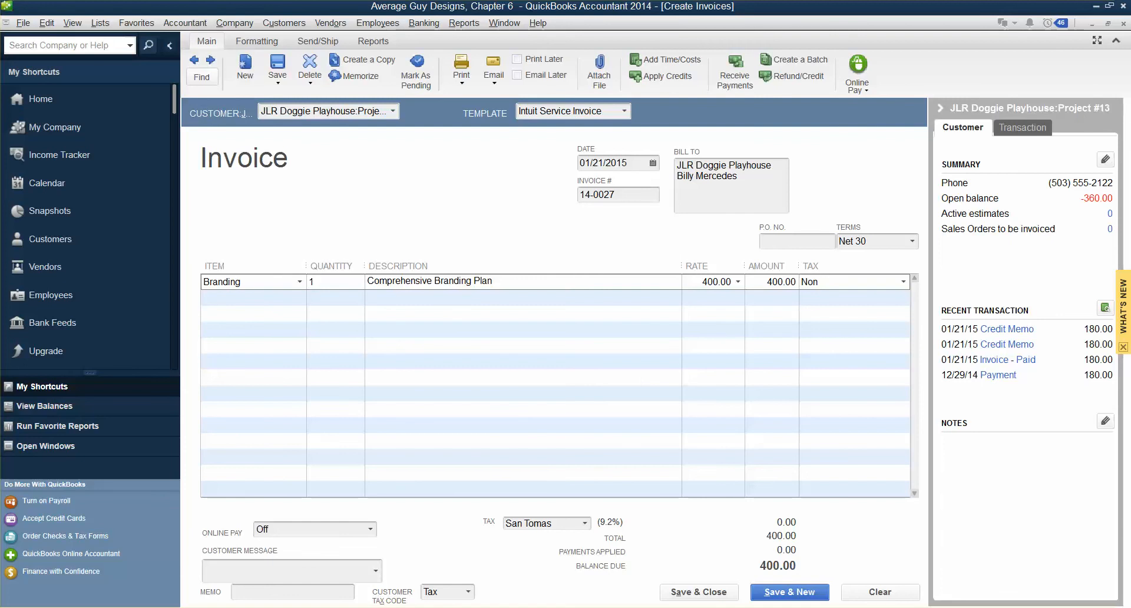
pyautogui.click(714, 282)
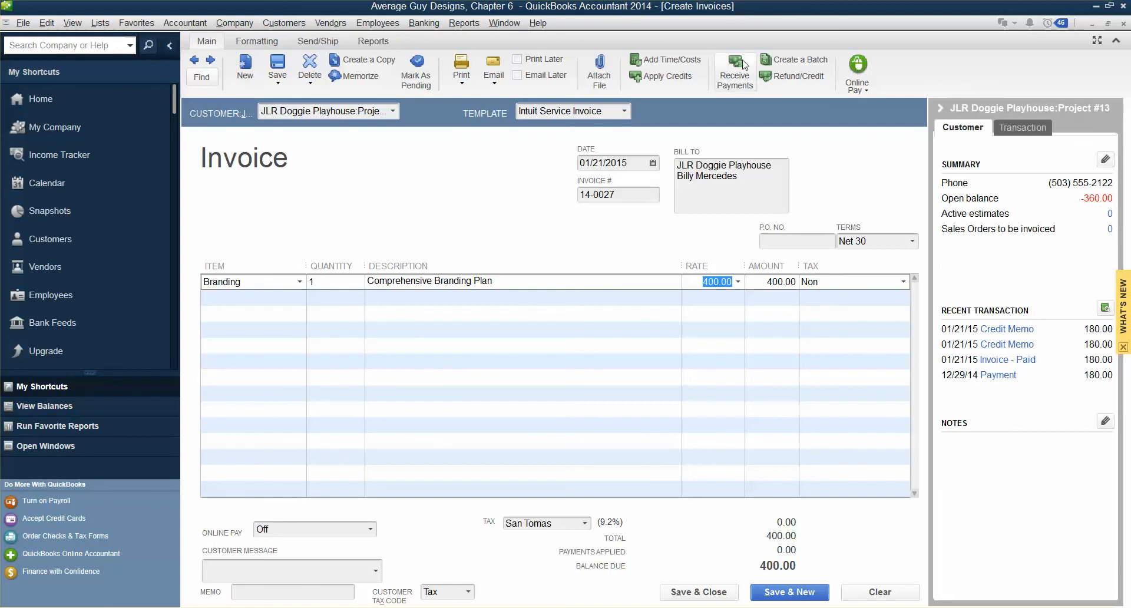
# Step: Record invoice 14-0027 and bring up its available credits CR-01 and CR-02
pyautogui.click(735, 70)
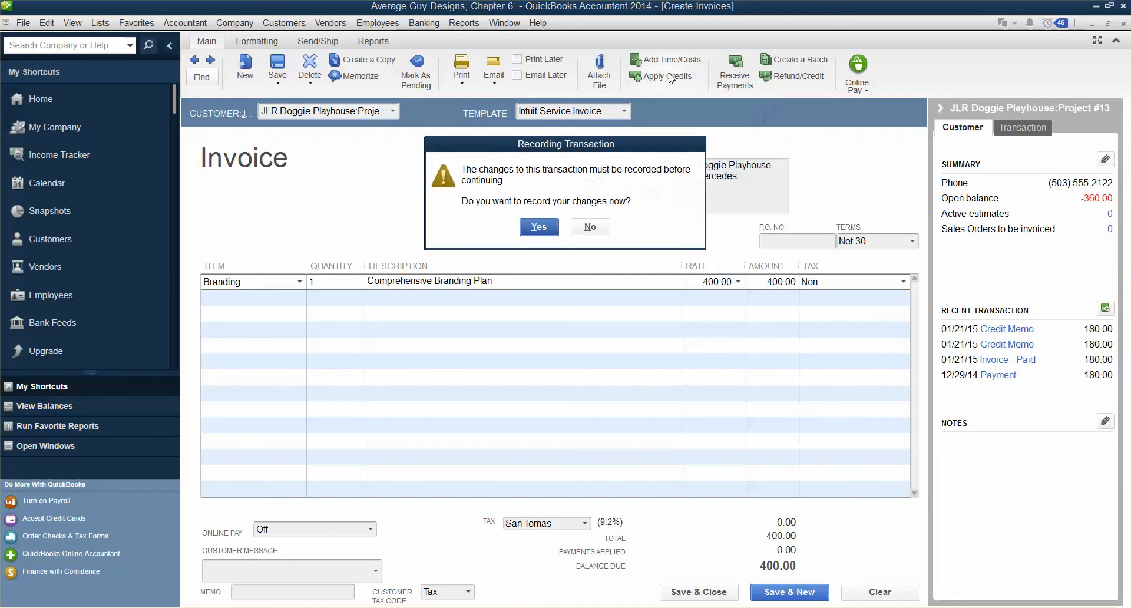
pyautogui.click(539, 226)
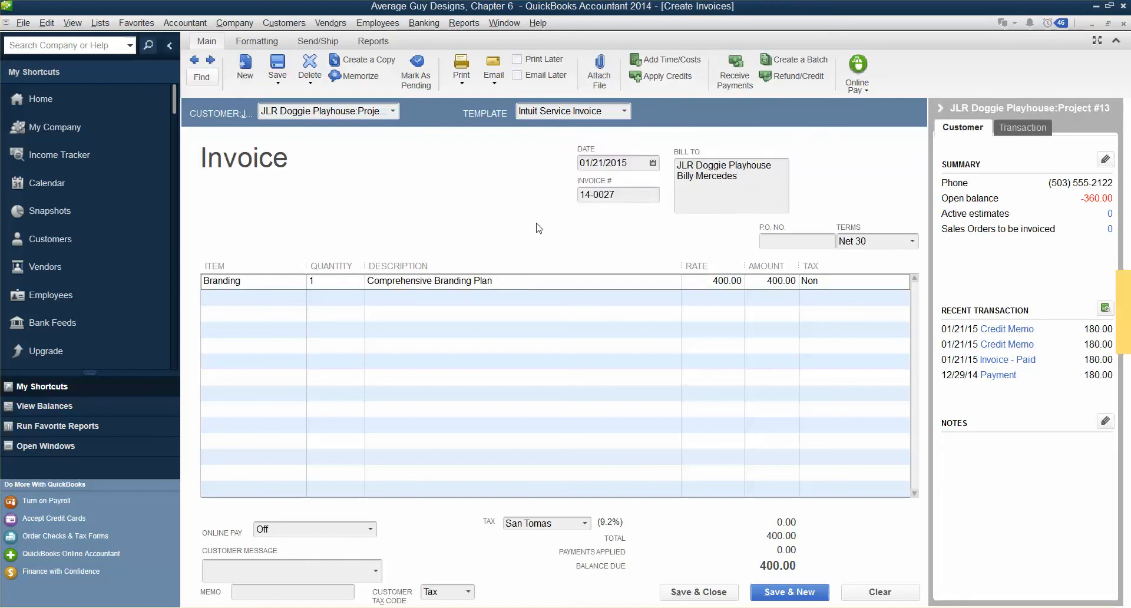
pyautogui.click(665, 76)
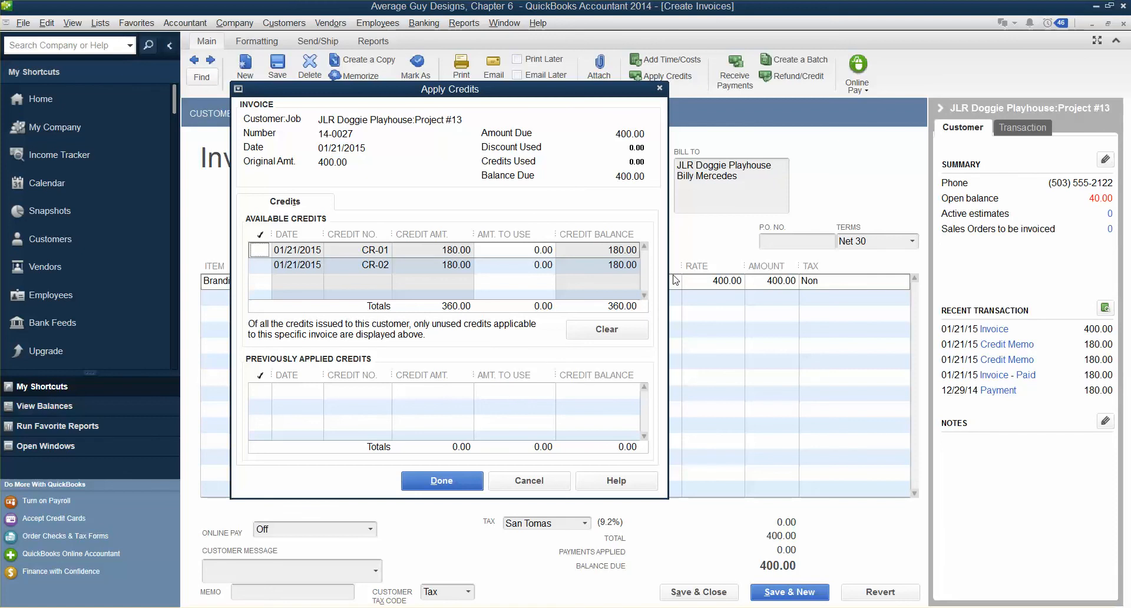
# Step: Apply the 180.00 credit CR-01 to invoice 14-0027, leaving 220.00 due
pyautogui.click(260, 249)
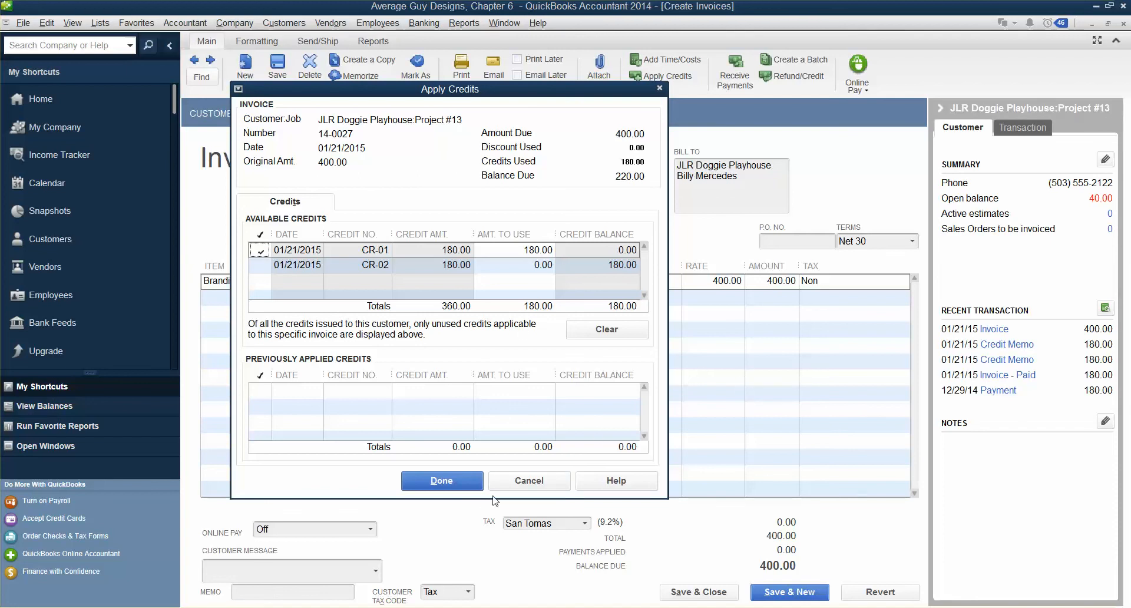
pyautogui.moveTo(537, 185)
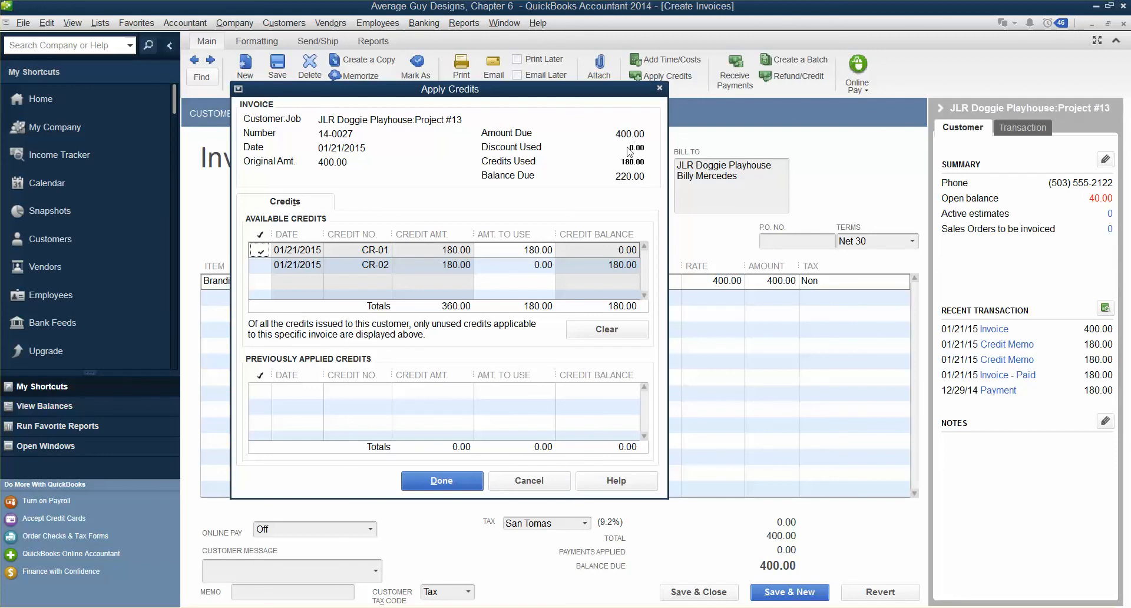
pyautogui.moveTo(568, 173)
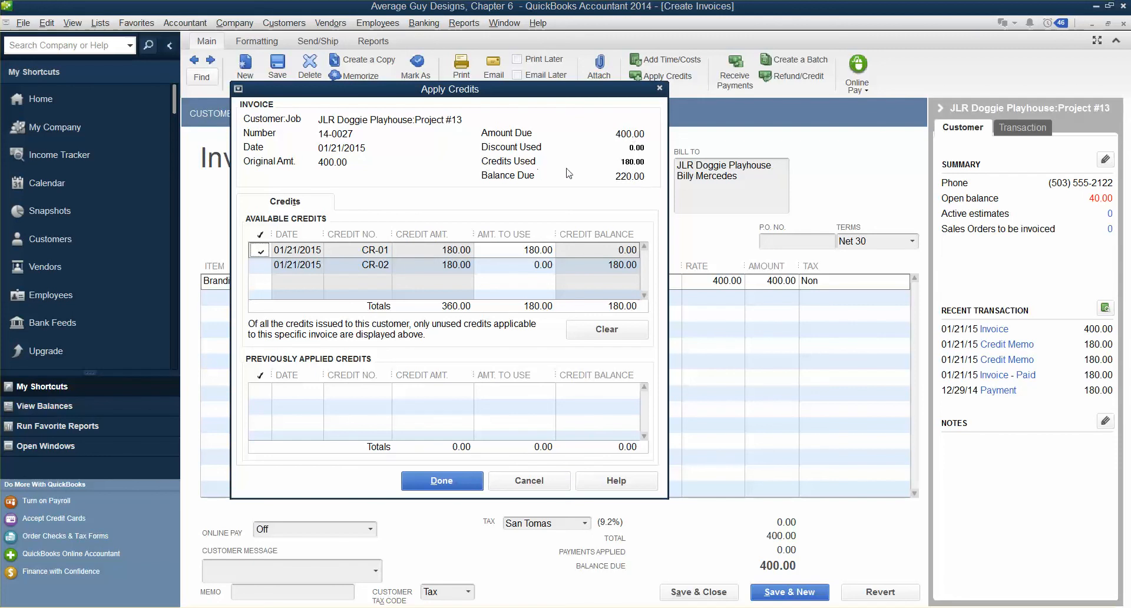
pyautogui.moveTo(461, 186)
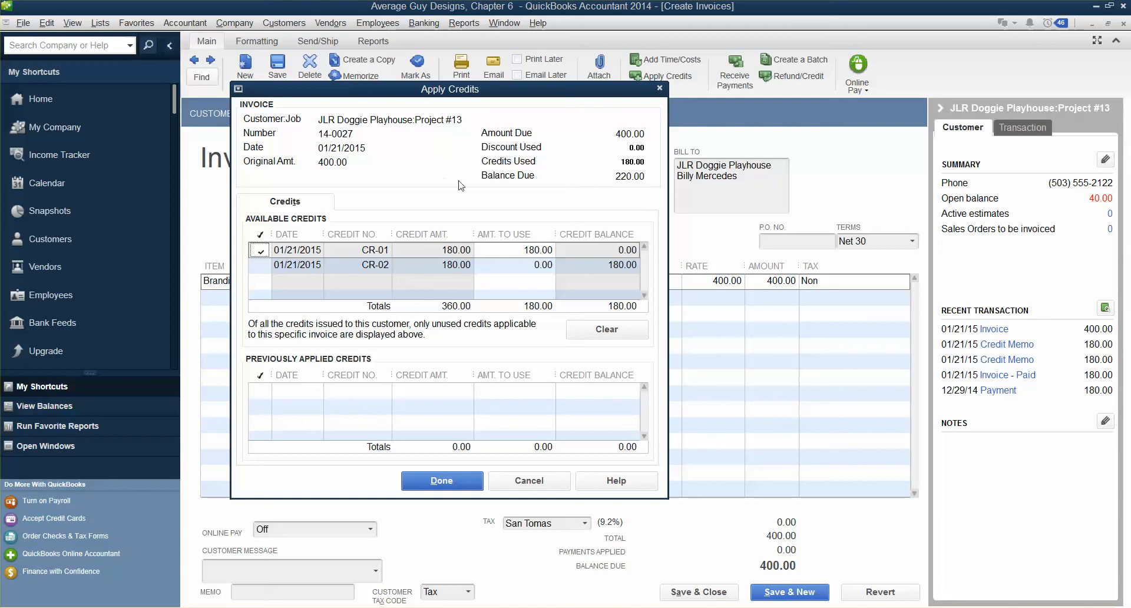
pyautogui.moveTo(643, 192)
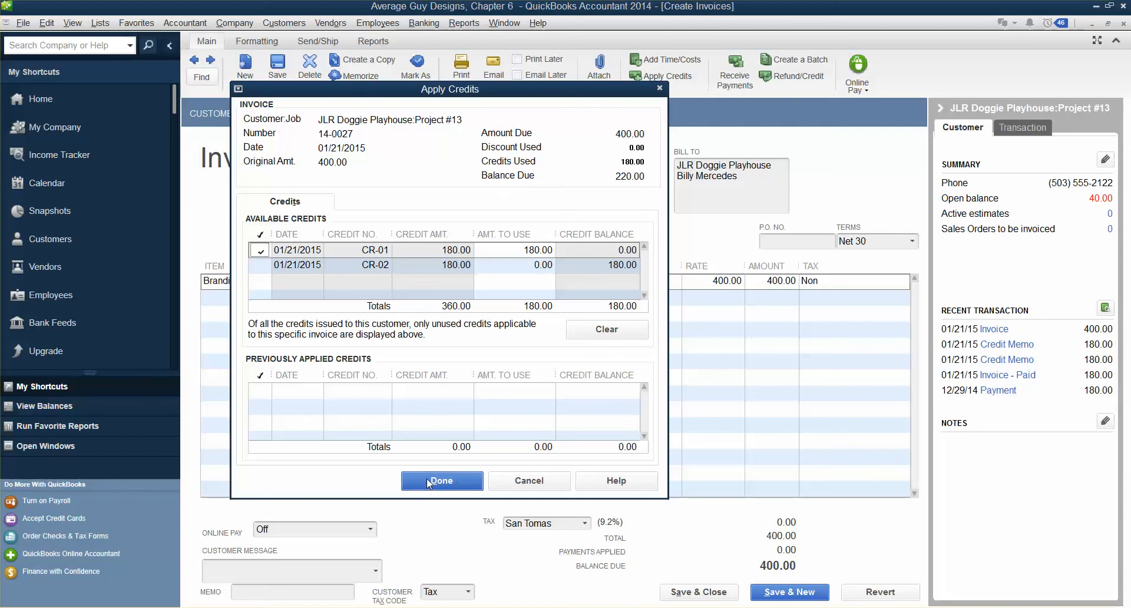
pyautogui.click(442, 481)
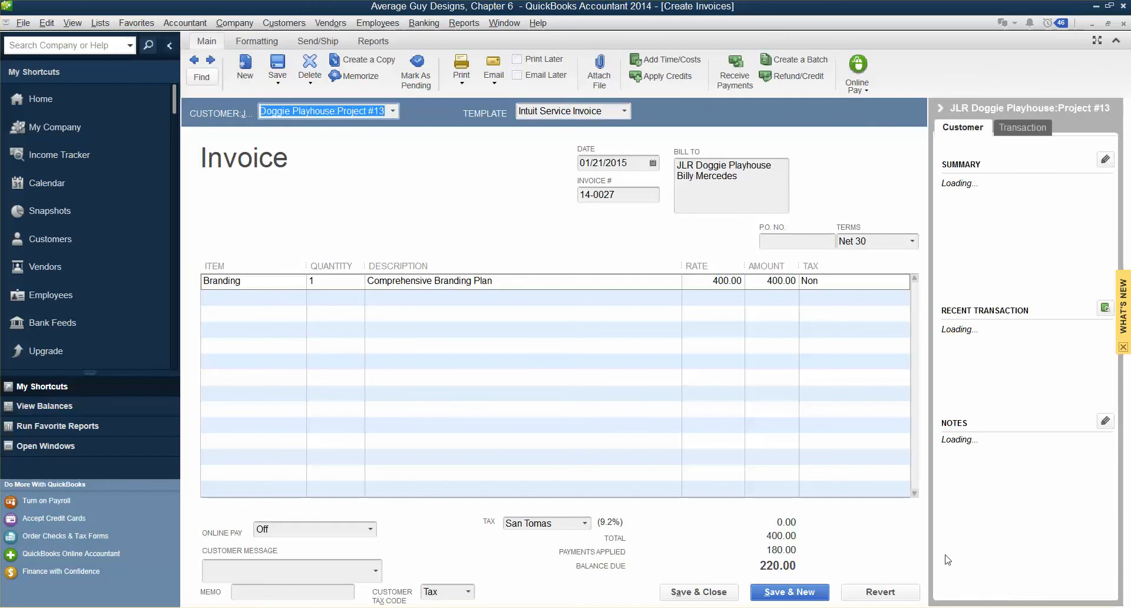
pyautogui.moveTo(696, 592)
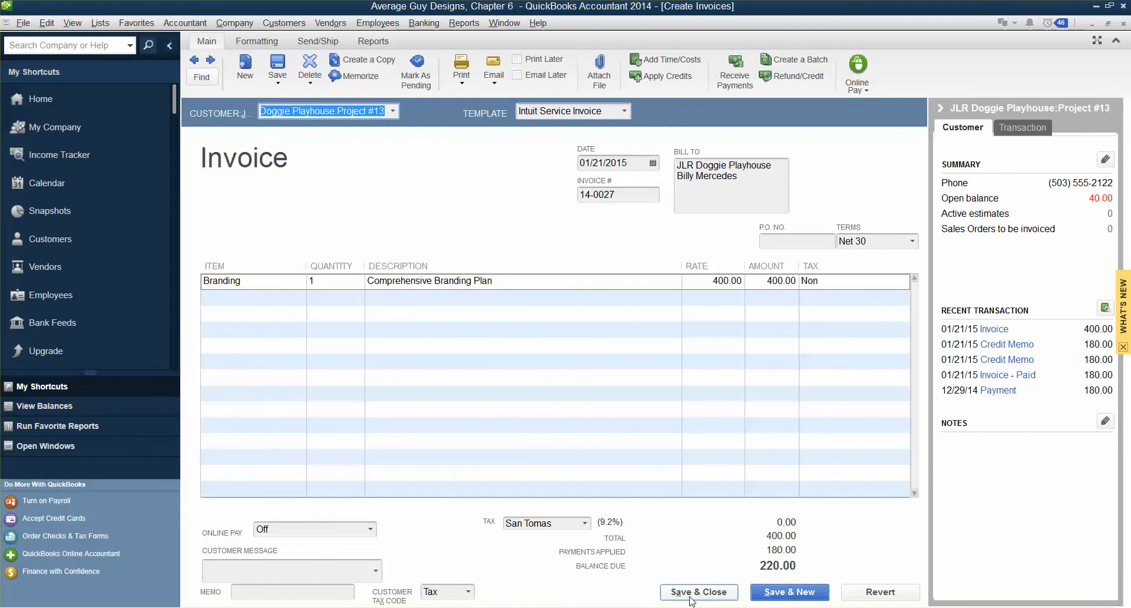
# Step: Save and close invoice 14-0027, returning to Project #13 in the Customer Center
pyautogui.click(697, 592)
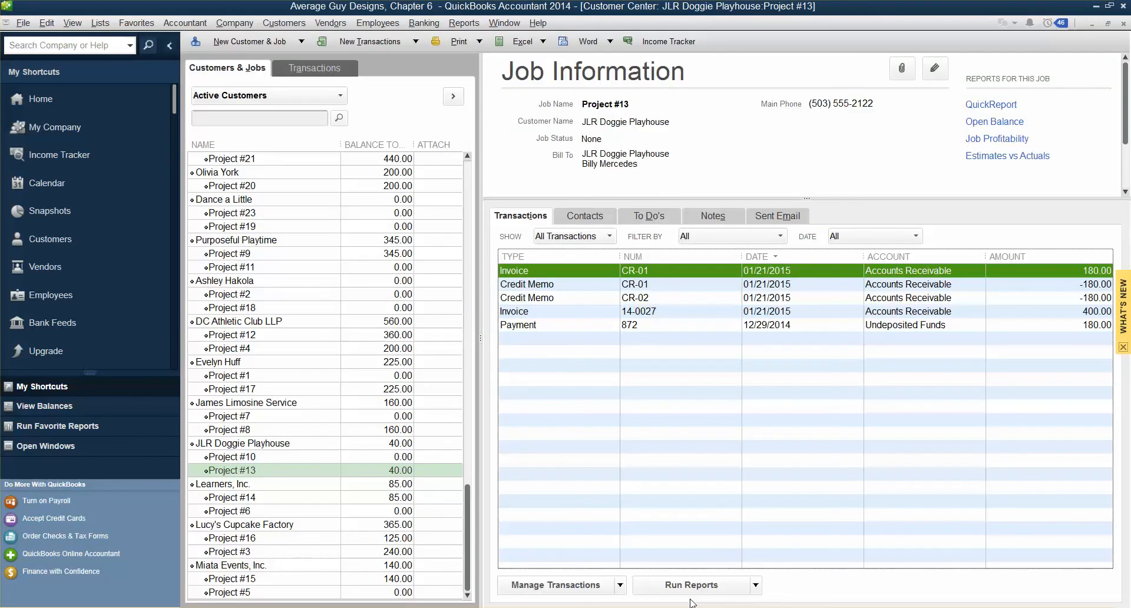